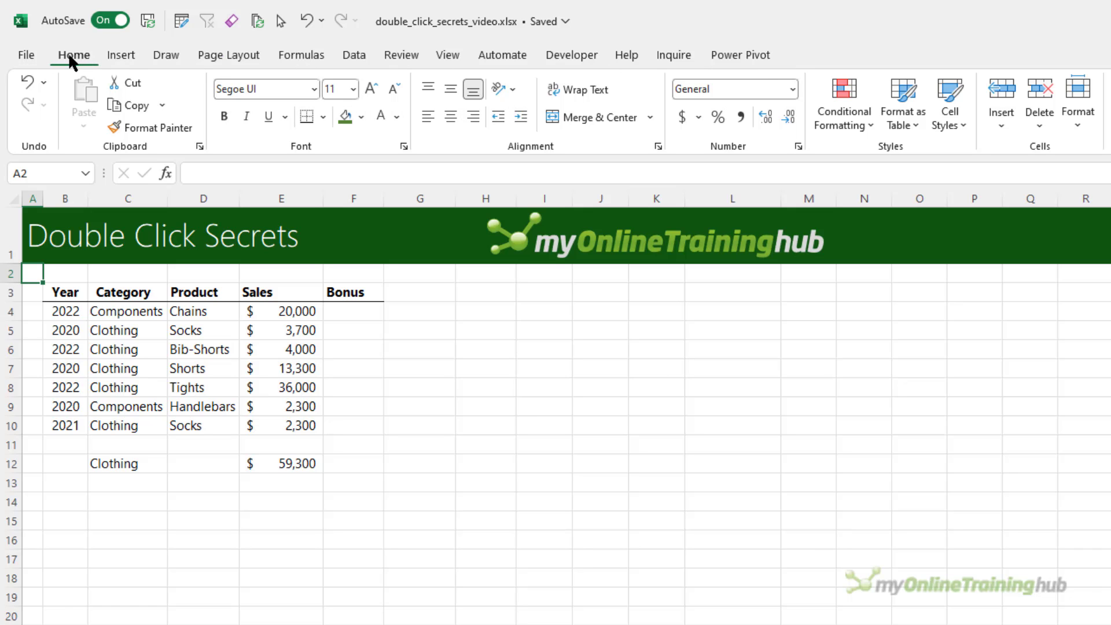
- Try the compact single-row toolbar layout and return to the classic command layout
{"action": "left_click", "coordinate": [73, 54]}
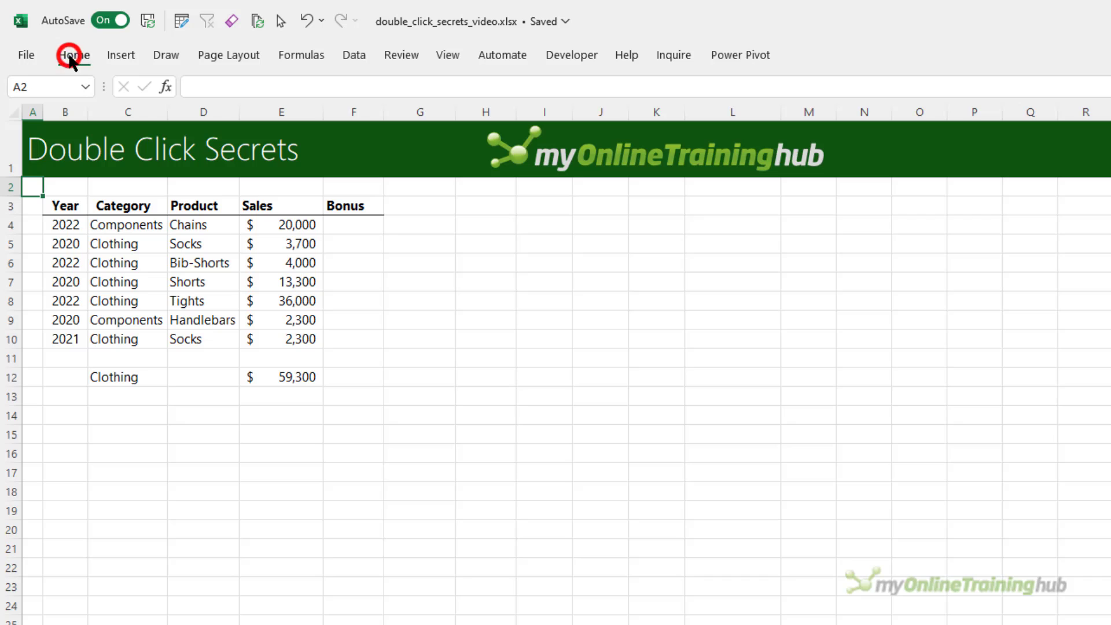
{"action": "left_click", "coordinate": [73, 55]}
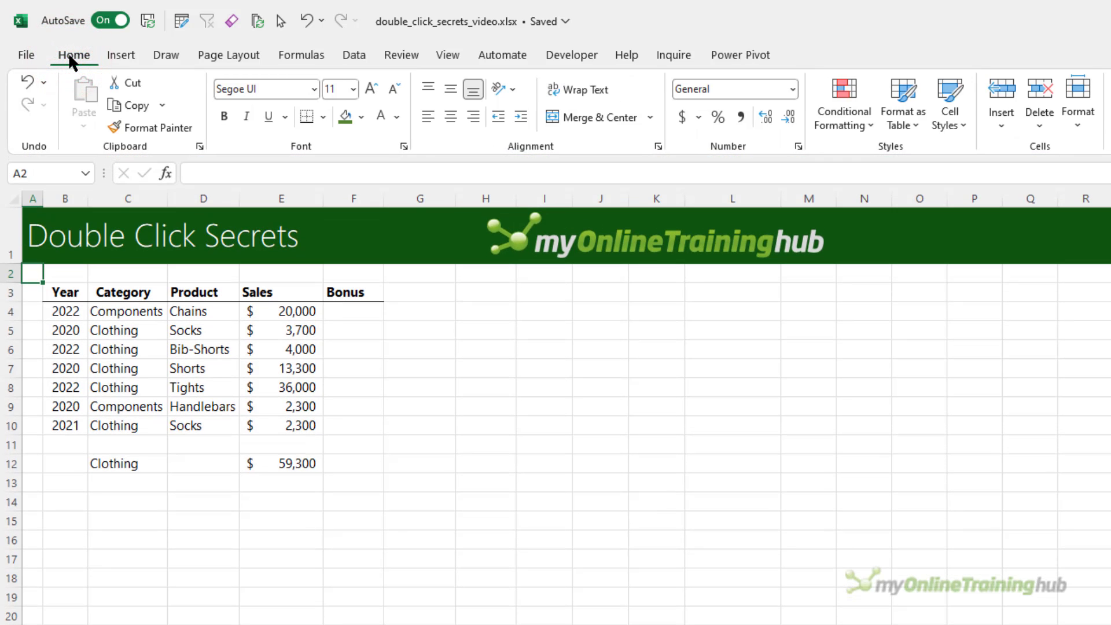
{"action": "scroll", "scroll_direction": "right", "scroll_amount": 3}
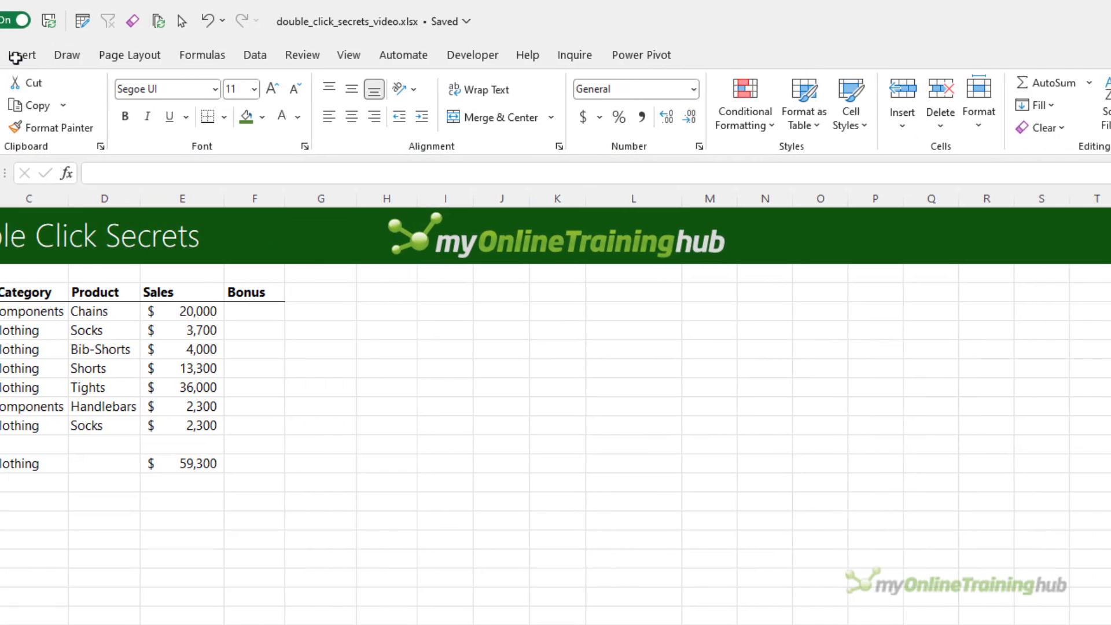
{"action": "left_click", "coordinate": [1092, 142]}
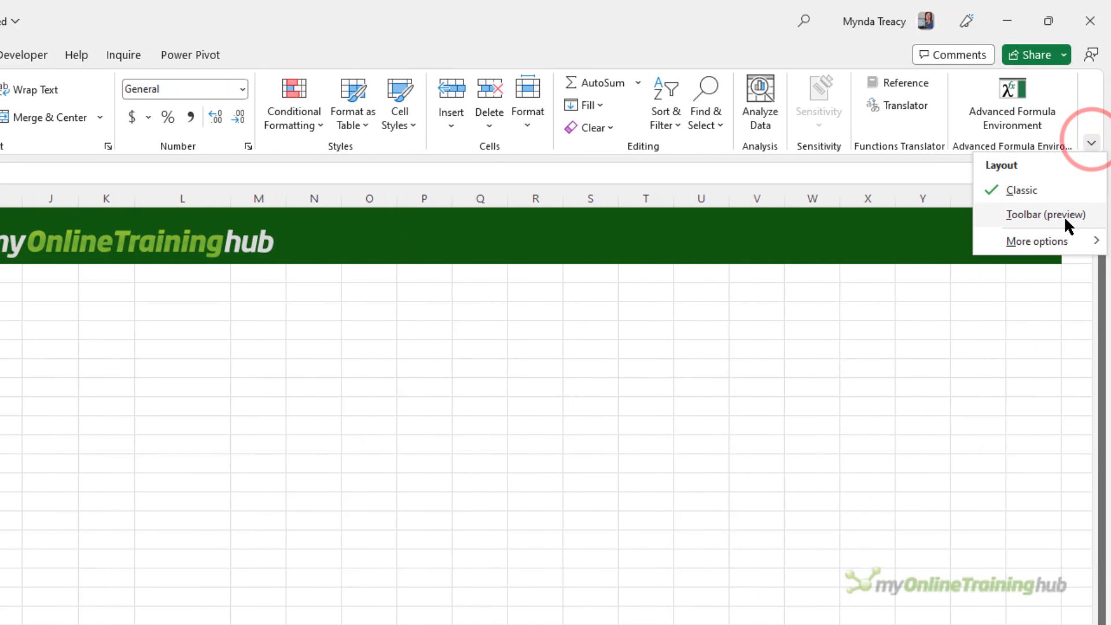
{"action": "left_click", "coordinate": [1047, 216]}
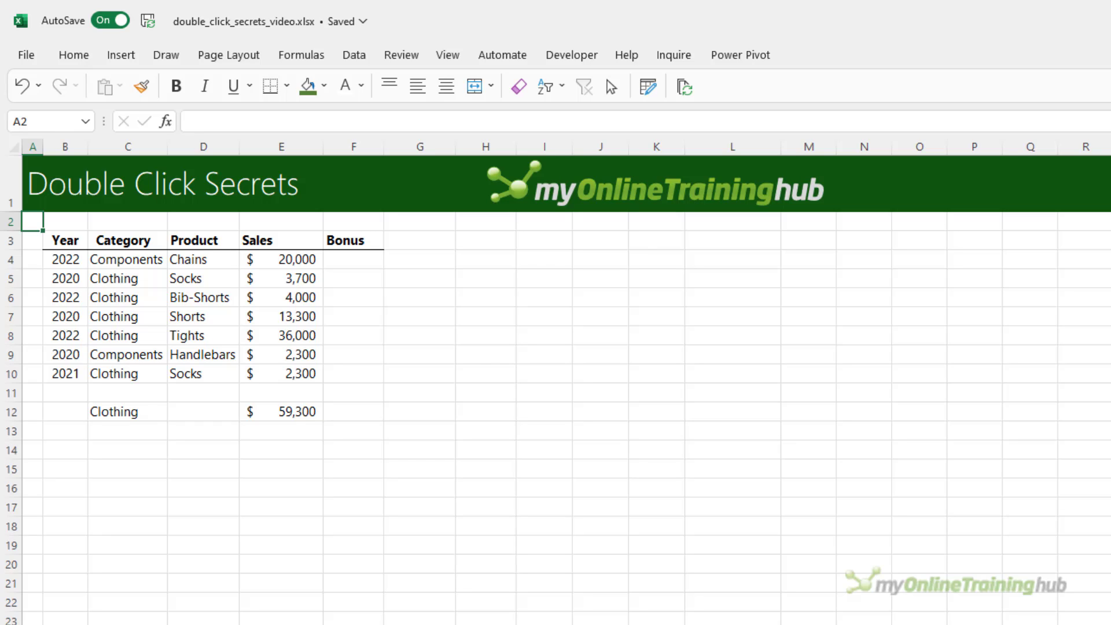
{"action": "scroll", "scroll_direction": "right", "scroll_amount": 3}
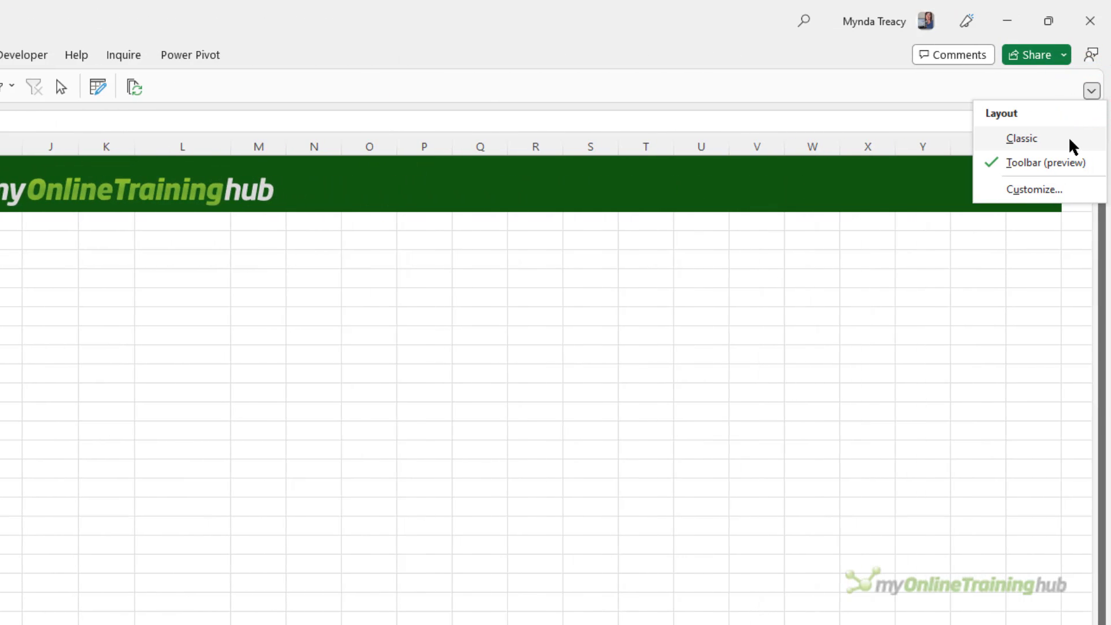
{"action": "left_click", "coordinate": [1022, 138]}
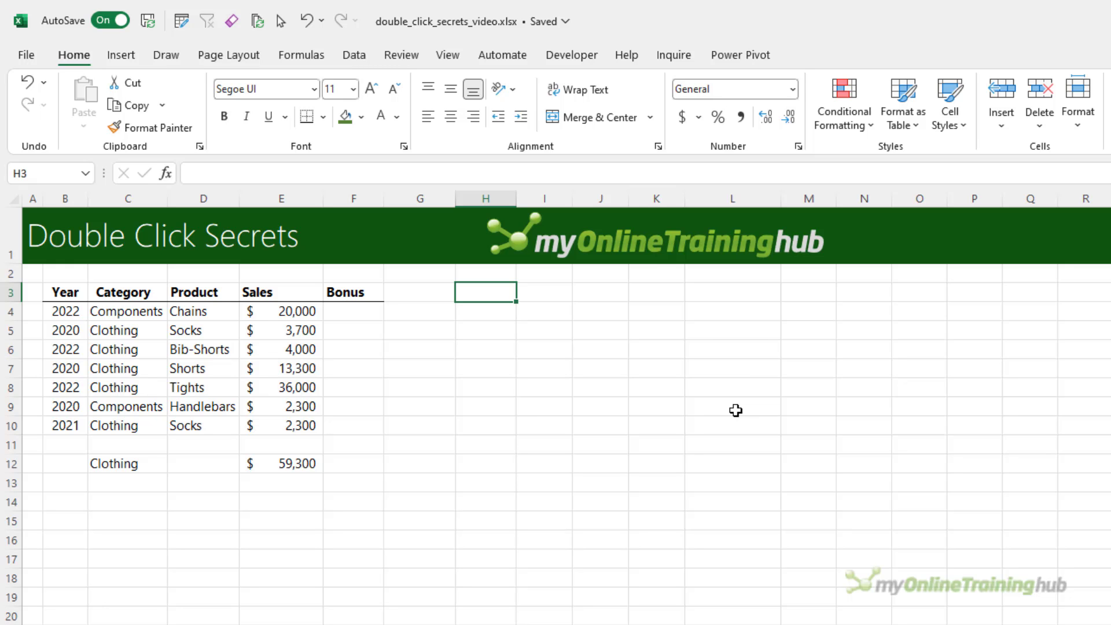
- Select the myOnlineTrainingHub logo in the banner and show the Insert commands
{"action": "left_click", "coordinate": [651, 238]}
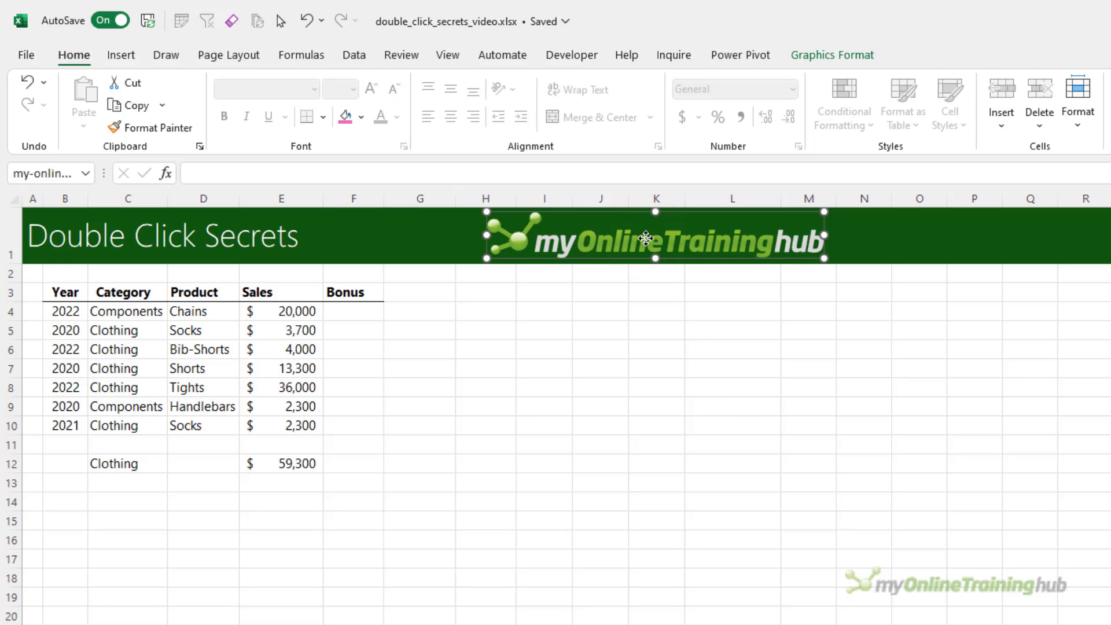
{"action": "left_click", "coordinate": [832, 54]}
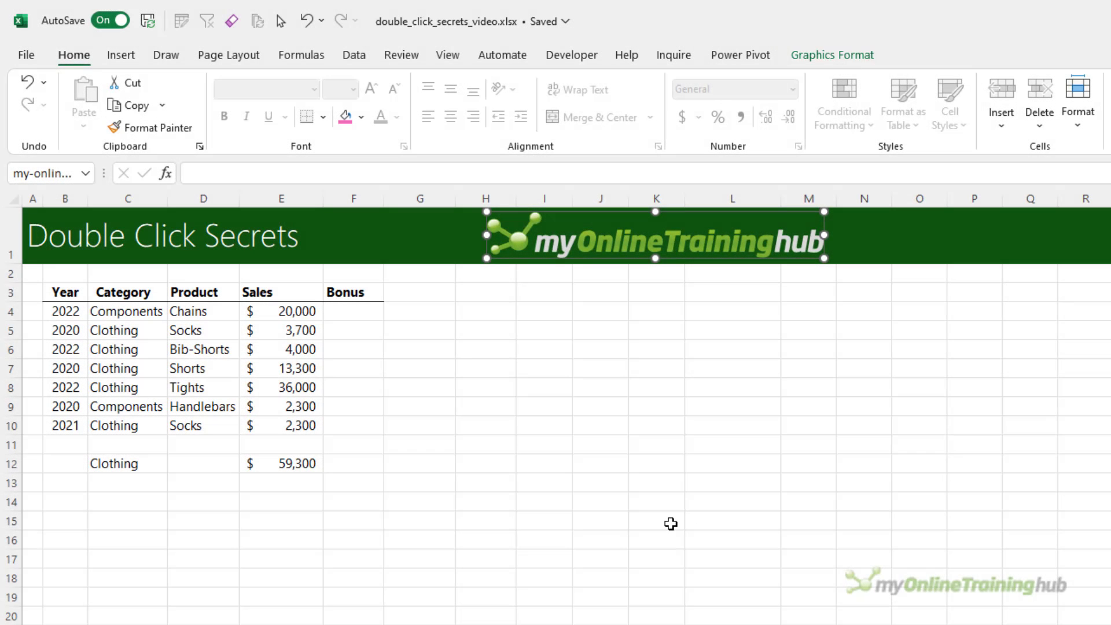
{"action": "left_click", "coordinate": [685, 244]}
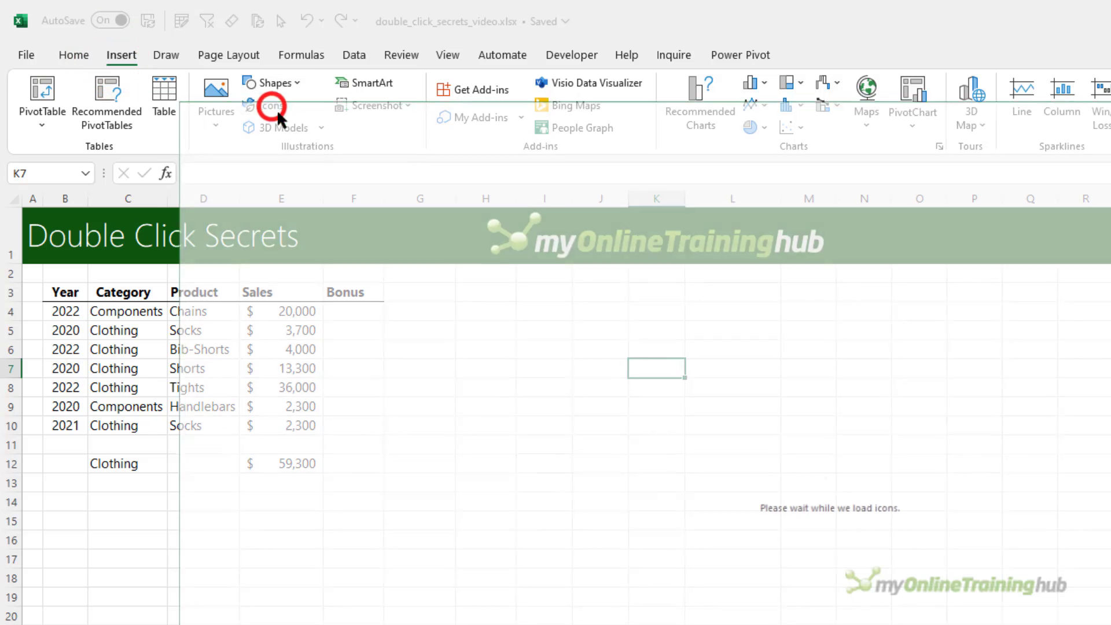
- Insert a black contact-book icon from the Icons library beside the sales table, then deselect it at K14
{"action": "left_click", "coordinate": [270, 104]}
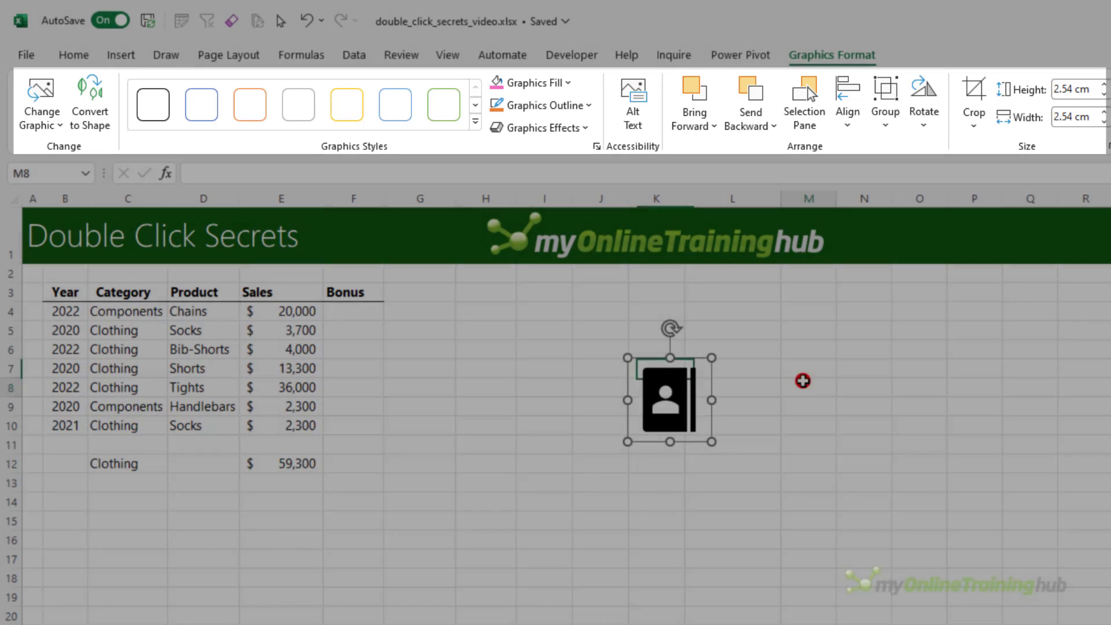
{"action": "left_click", "coordinate": [668, 397]}
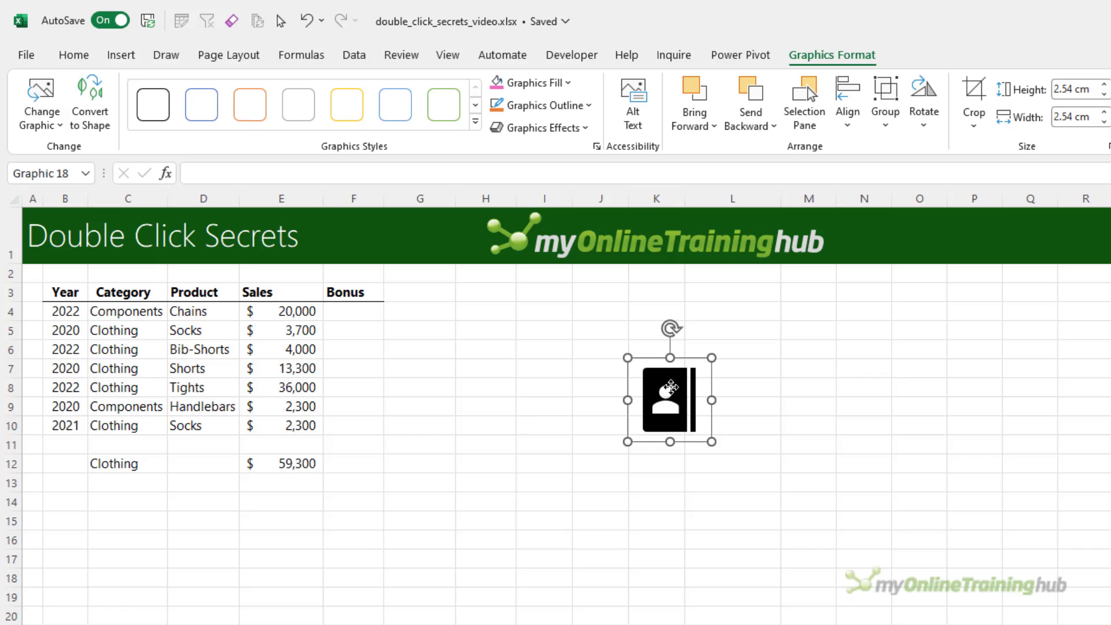
{"action": "left_click", "coordinate": [280, 387]}
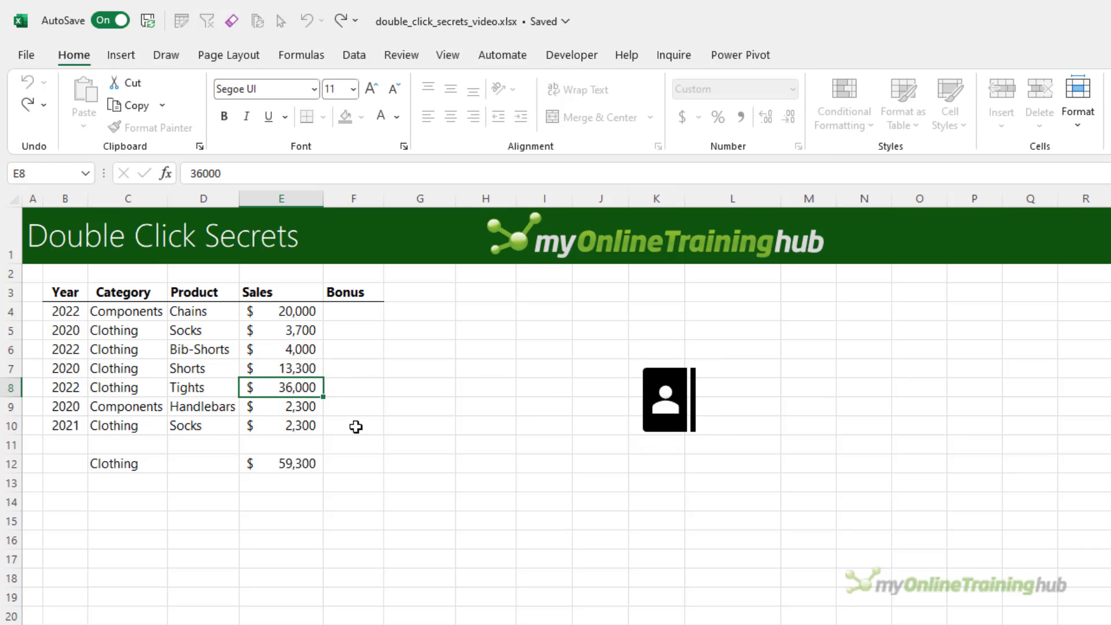
{"action": "left_click", "coordinate": [670, 399]}
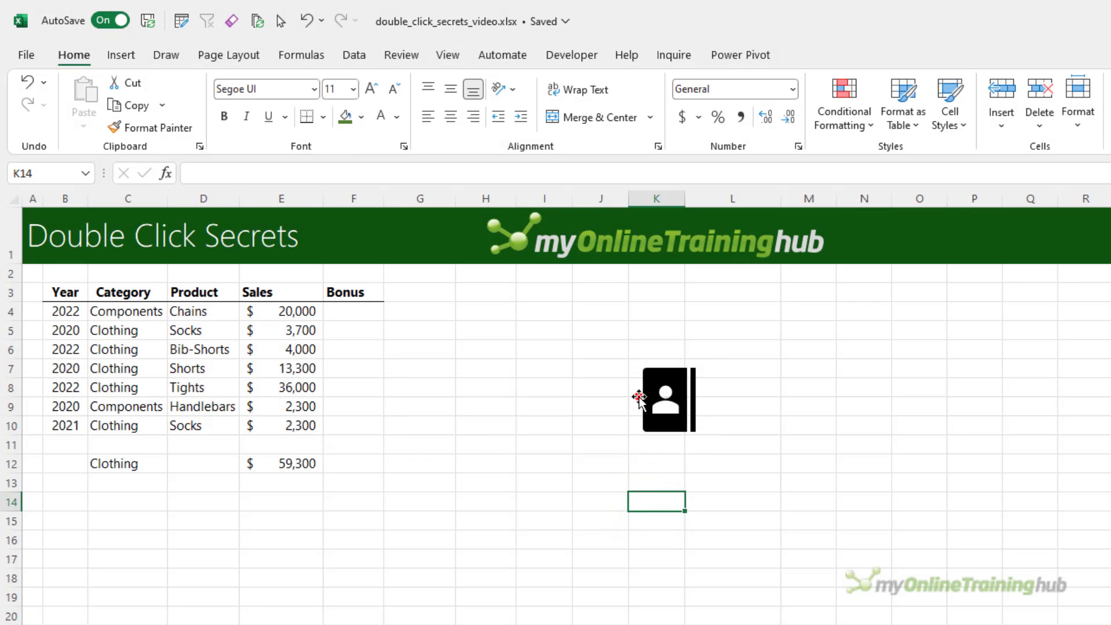
{"action": "left_click", "coordinate": [664, 398]}
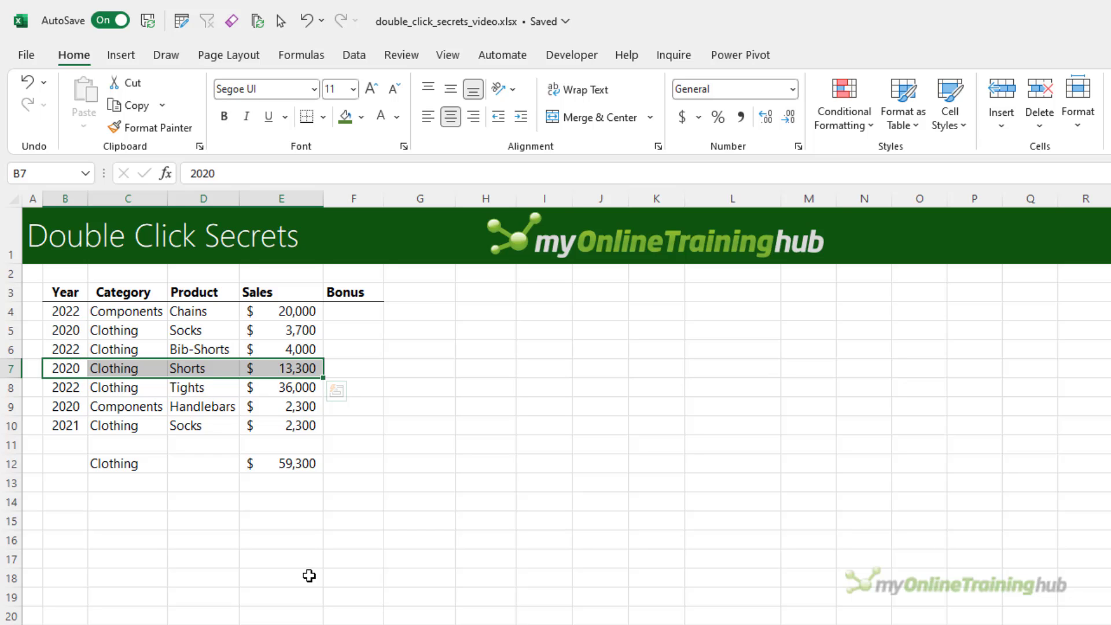
{"action": "key", "text": "ctrl++"}
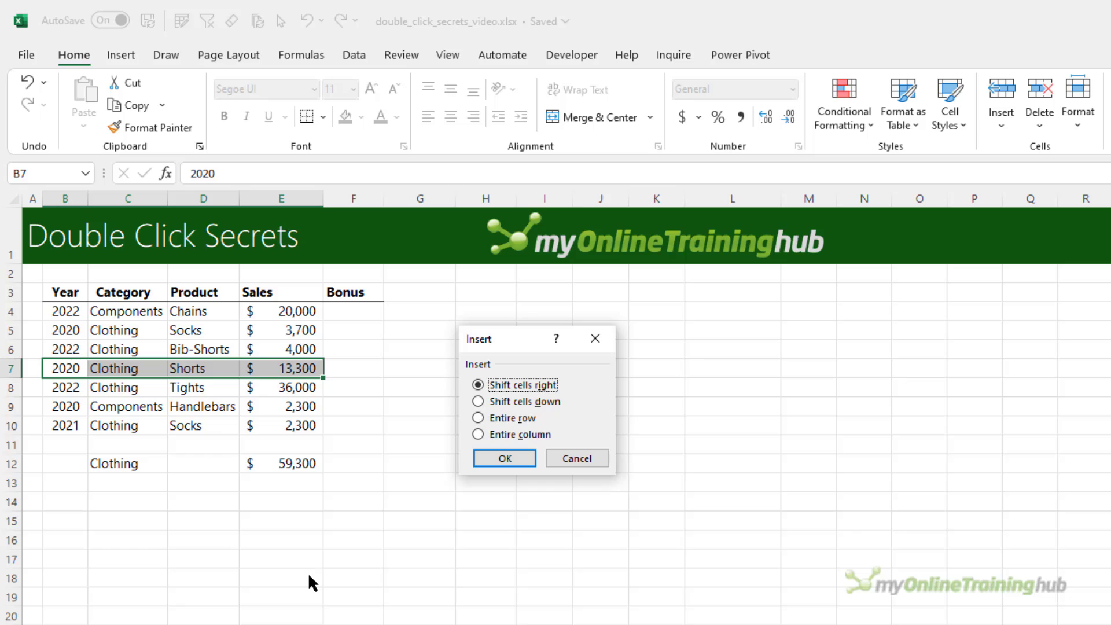
{"action": "left_click", "coordinate": [479, 418]}
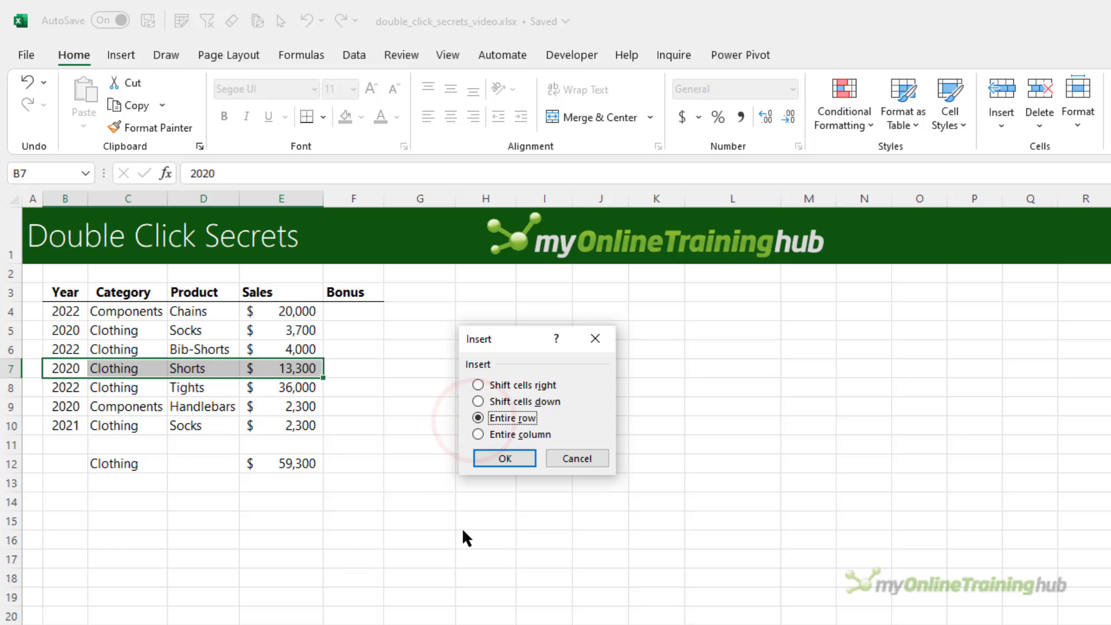
{"action": "left_click", "coordinate": [478, 418]}
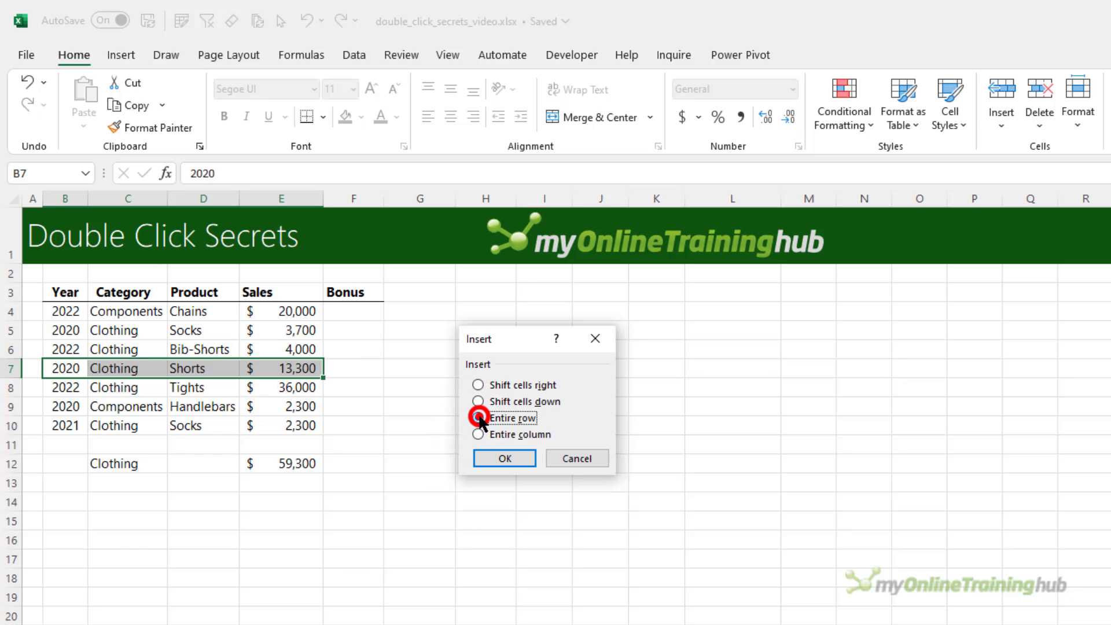
{"action": "left_click", "coordinate": [503, 458]}
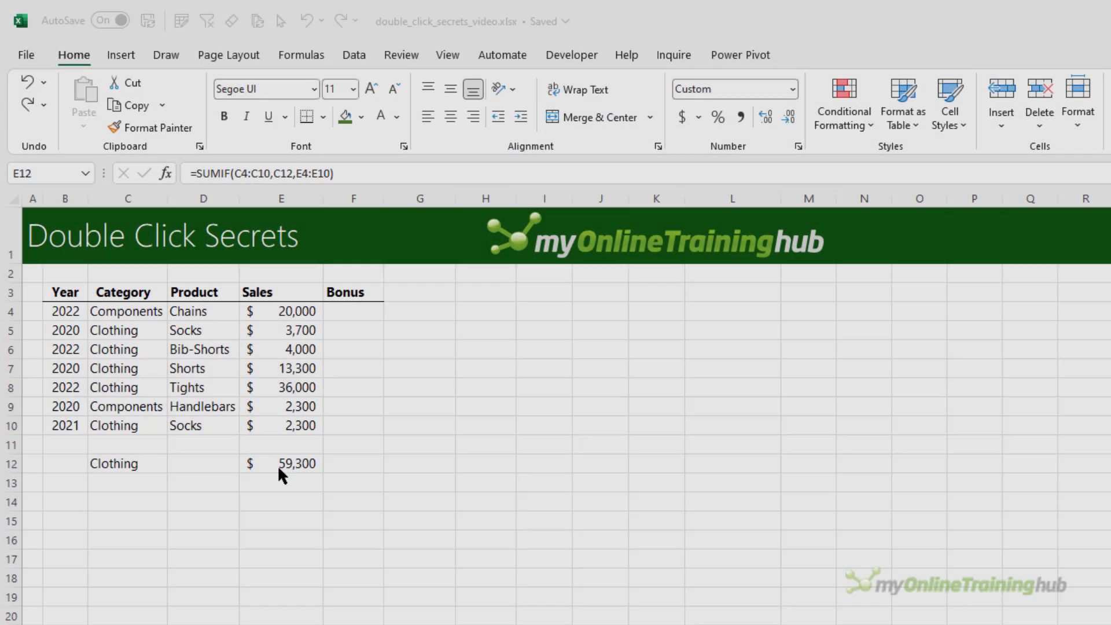
- Edit the Clothing SUMIF total in E12 and select its C12 reference to outline the ranges
{"action": "double_click", "coordinate": [280, 464]}
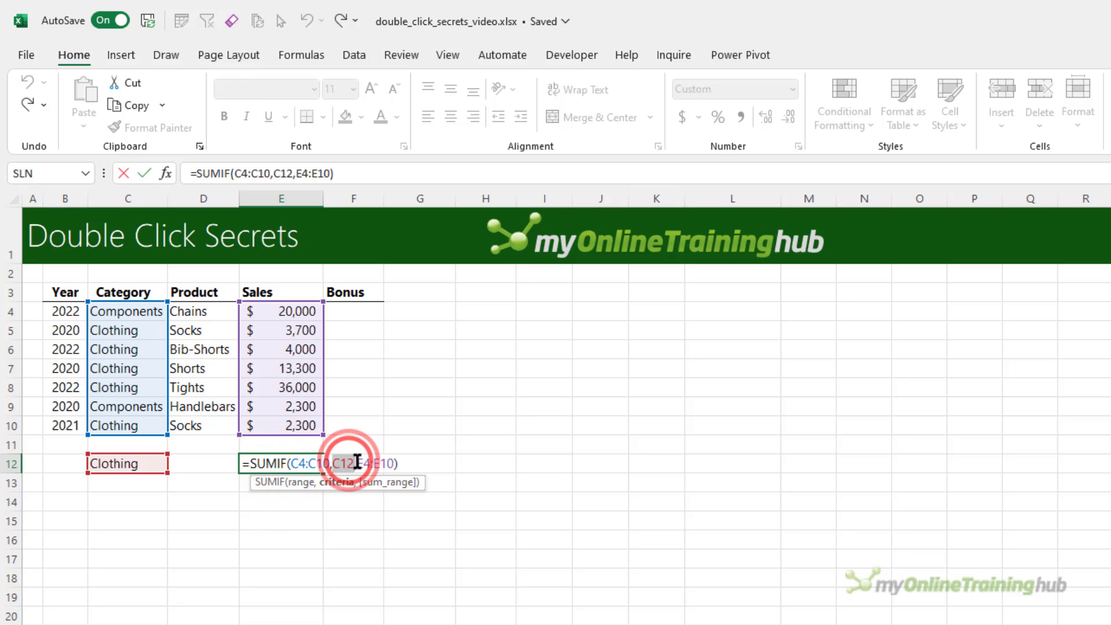
{"action": "double_click", "coordinate": [357, 463]}
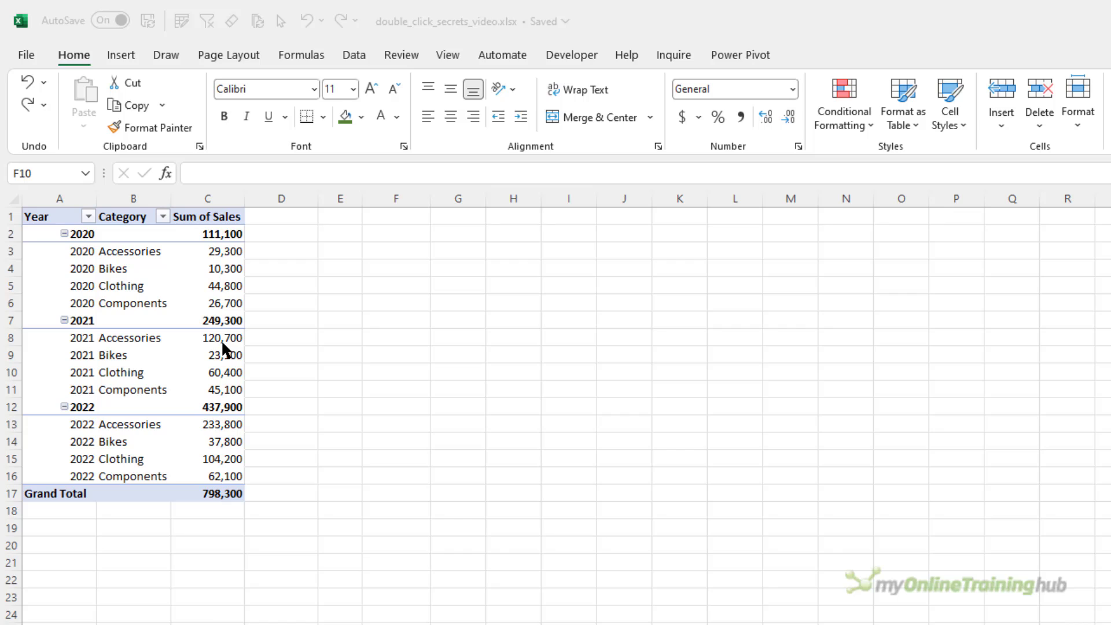
{"action": "mouse_move", "coordinate": [73, 216]}
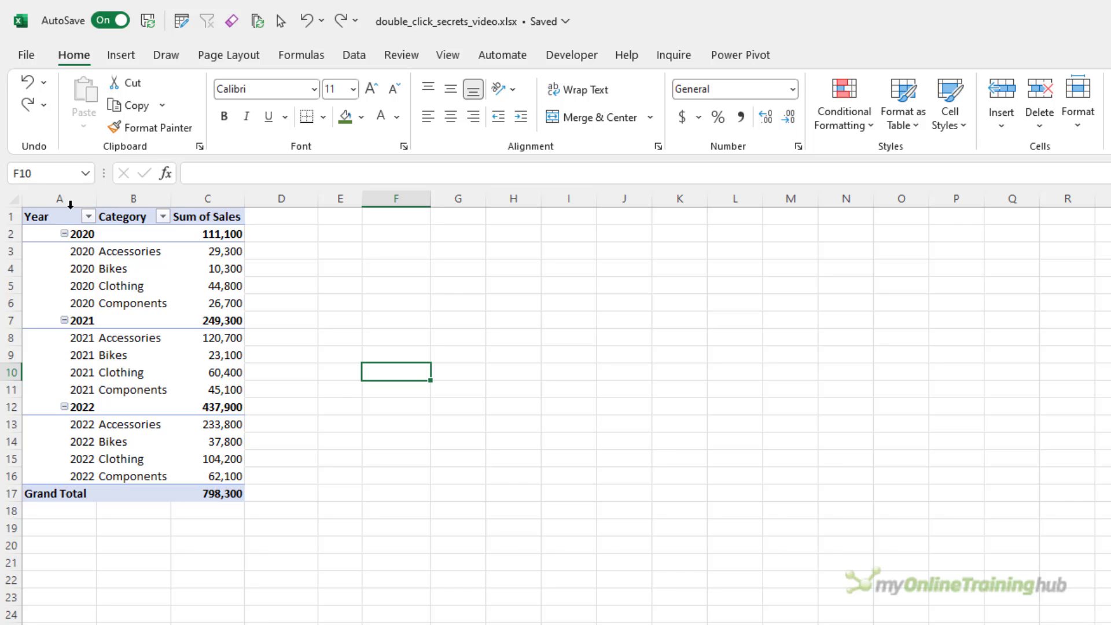
- Open and cancel the Year field settings, then collapse the PivotTable years to their totals
{"action": "double_click", "coordinate": [36, 216]}
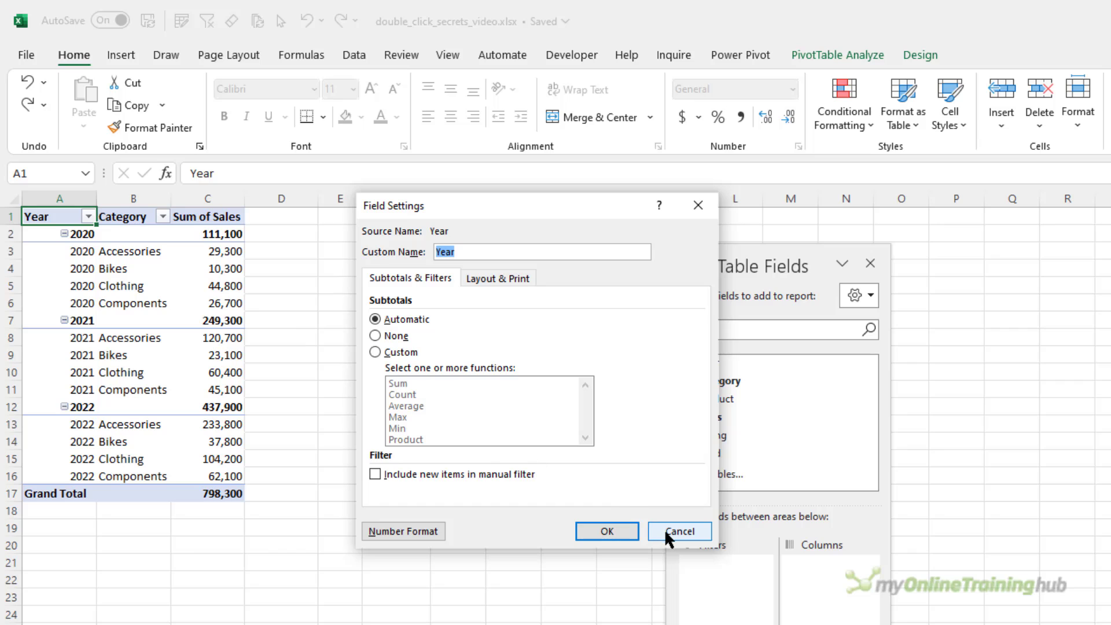
{"action": "left_click", "coordinate": [677, 532]}
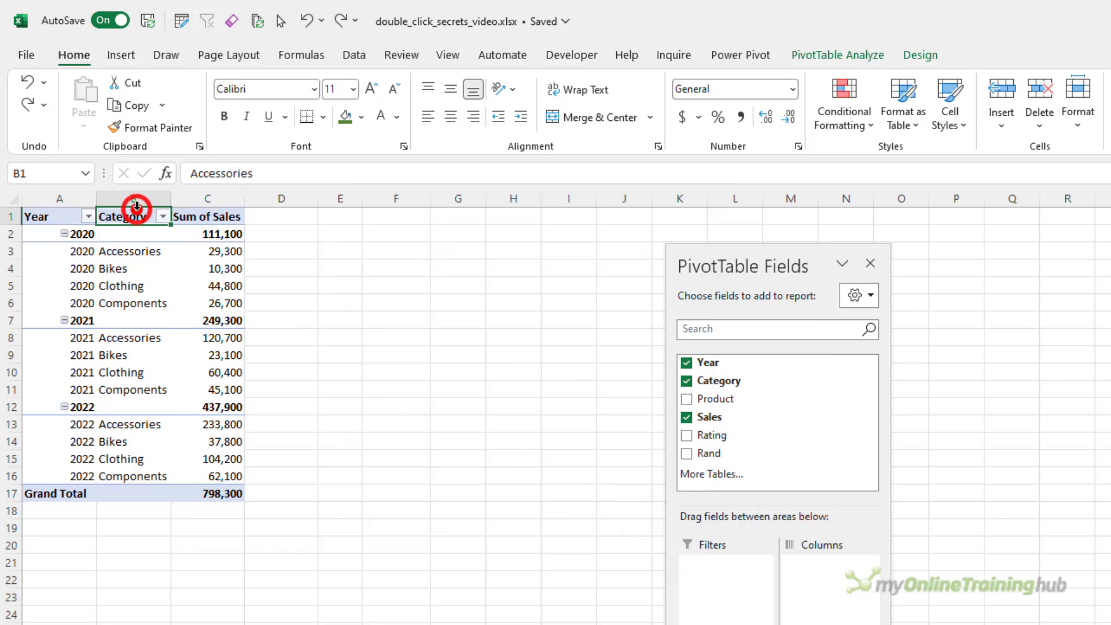
{"action": "double_click", "coordinate": [132, 217]}
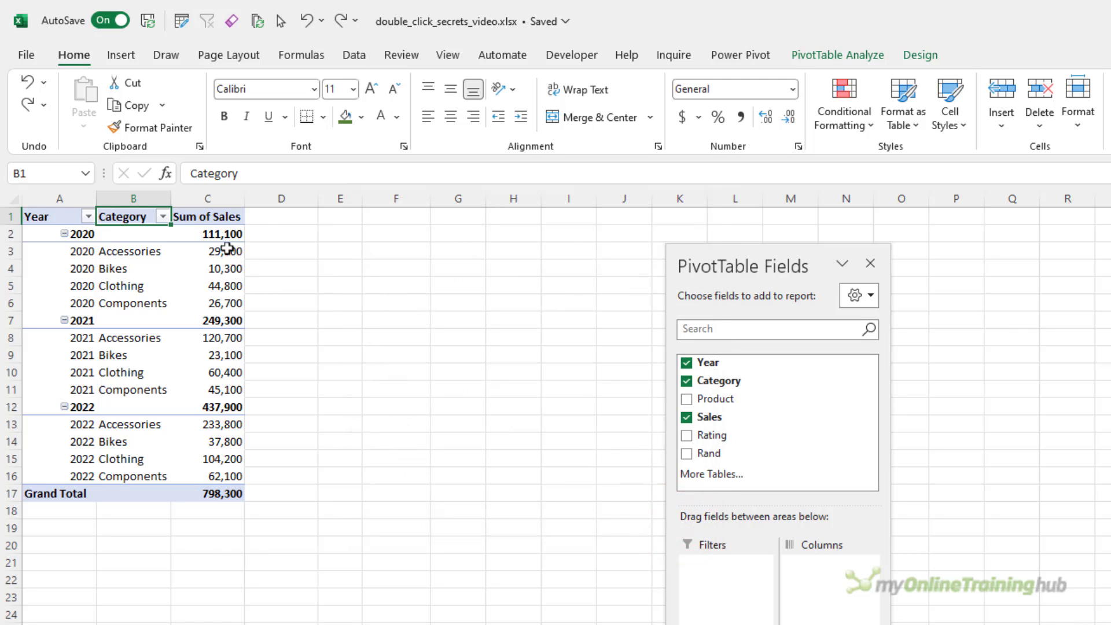
{"action": "mouse_move", "coordinate": [218, 240]}
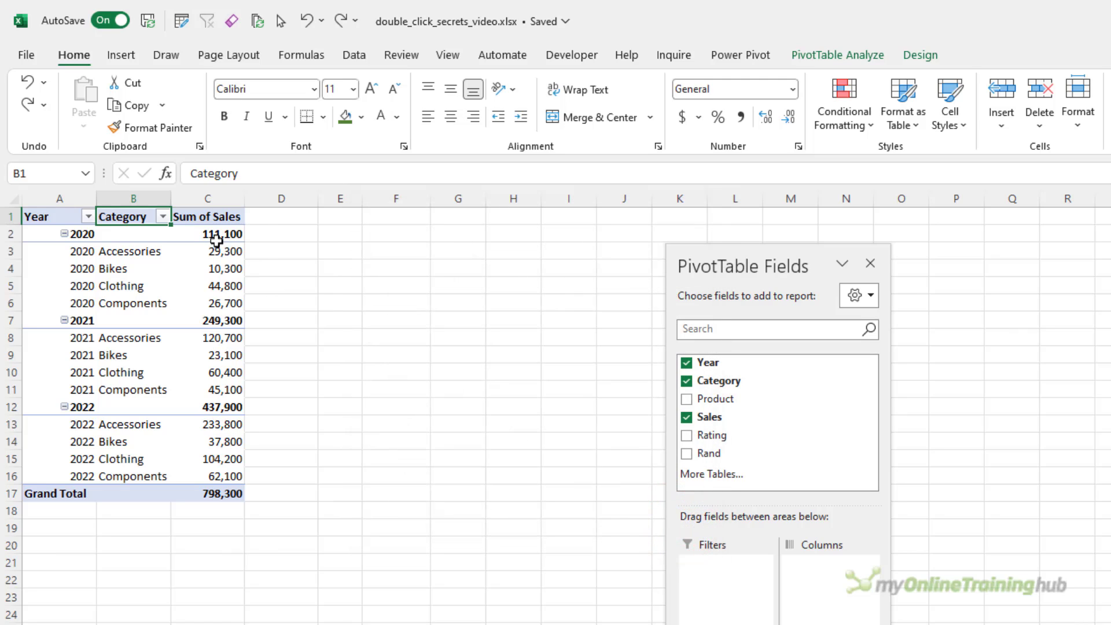
{"action": "double_click", "coordinate": [207, 217]}
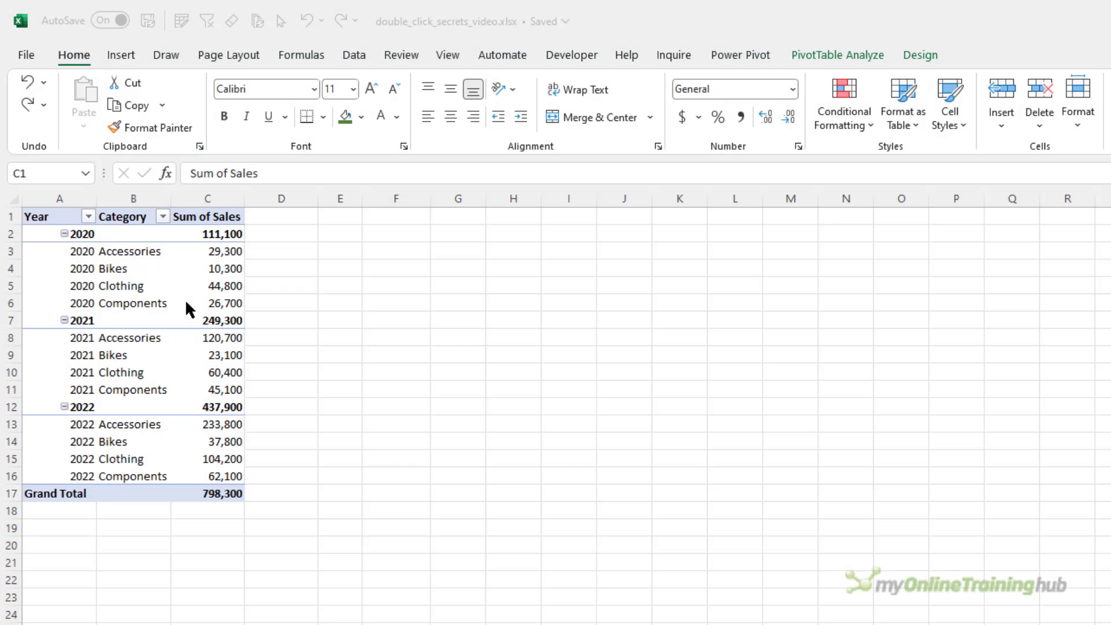
{"action": "mouse_move", "coordinate": [64, 276]}
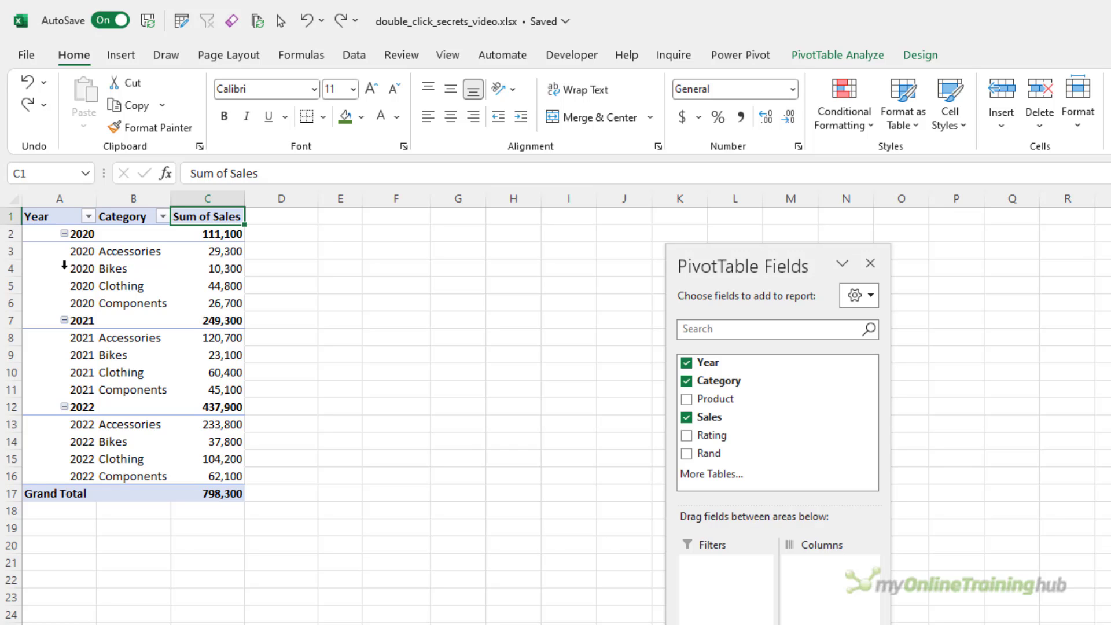
{"action": "mouse_move", "coordinate": [57, 252]}
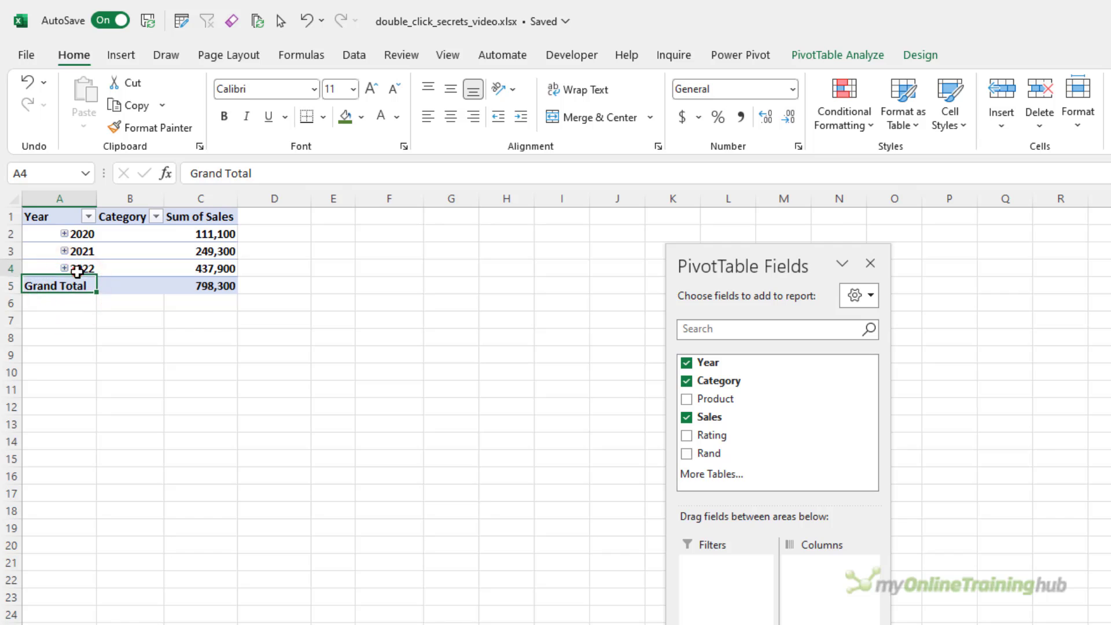
- Expand the 2021 and 2020 year items to list their category sales again
{"action": "double_click", "coordinate": [81, 250]}
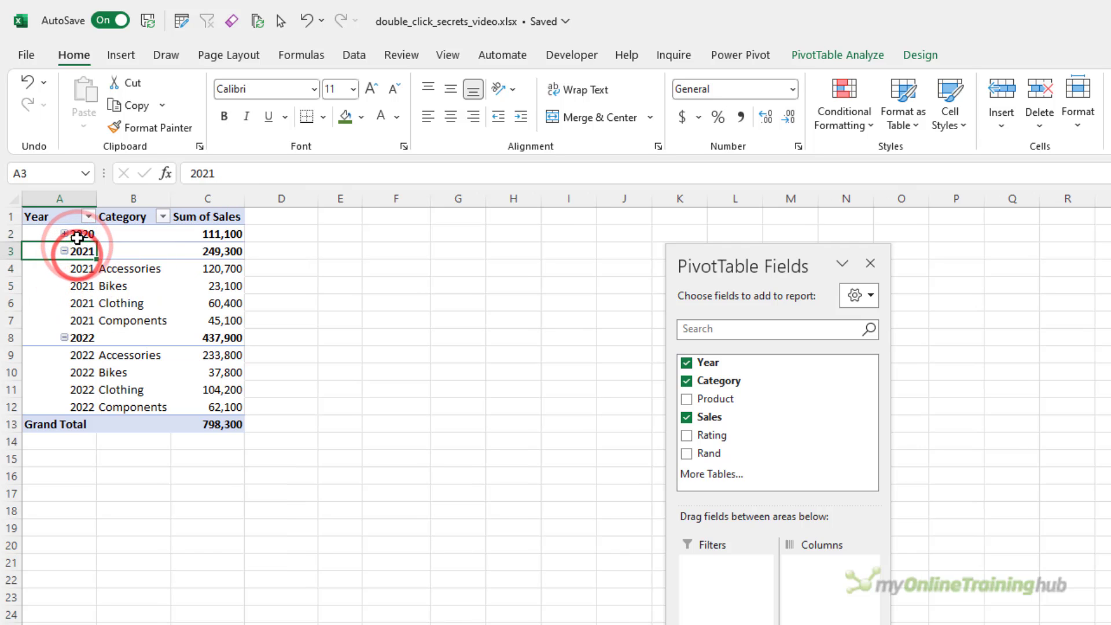
{"action": "double_click", "coordinate": [81, 234]}
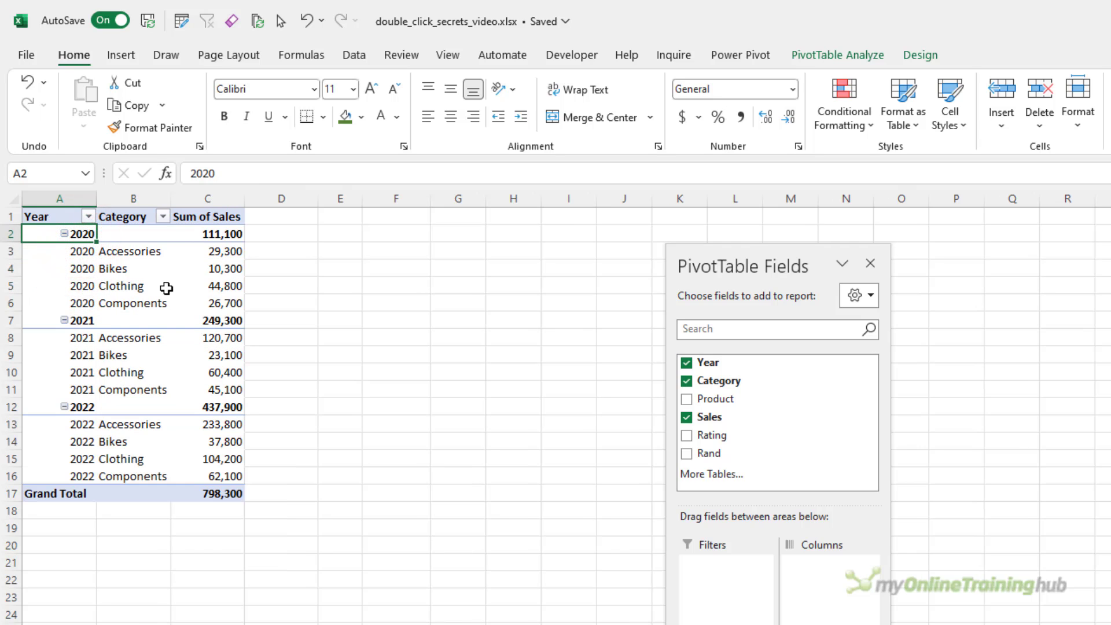
{"action": "mouse_move", "coordinate": [211, 279]}
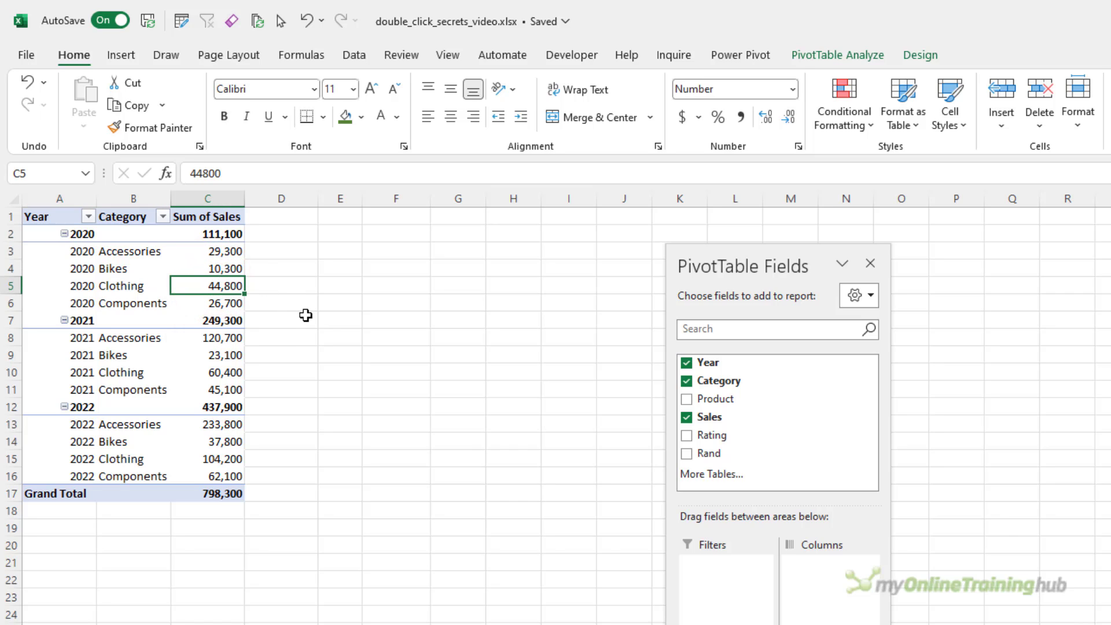
{"action": "mouse_move", "coordinate": [259, 300]}
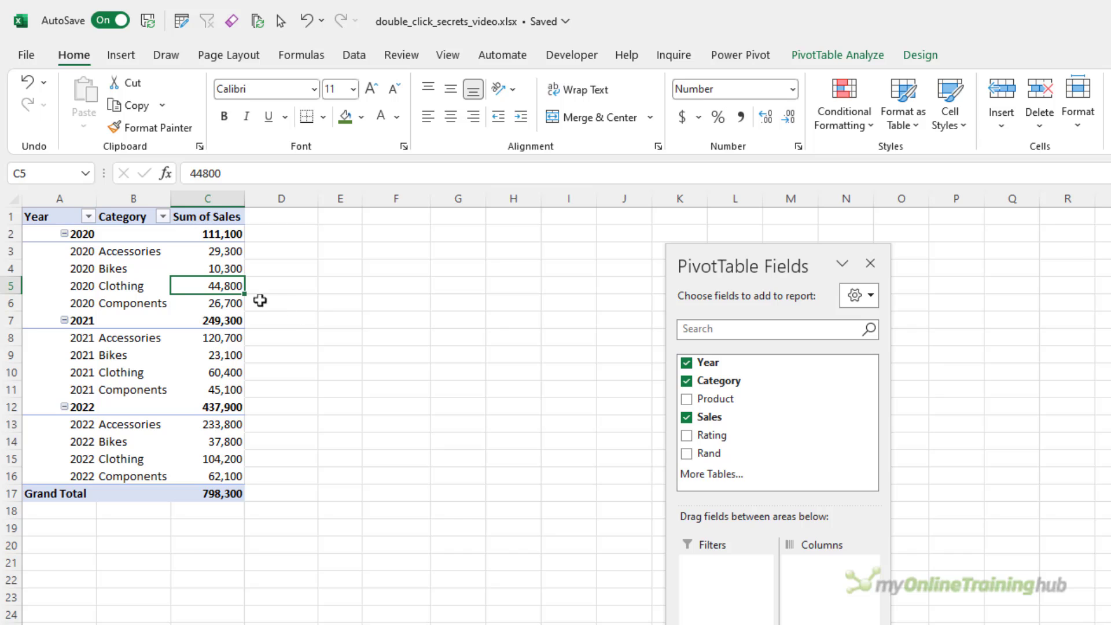
- Drill down on the 2020 Clothing 44,800 value to a new sheet of its source records
{"action": "double_click", "coordinate": [208, 285]}
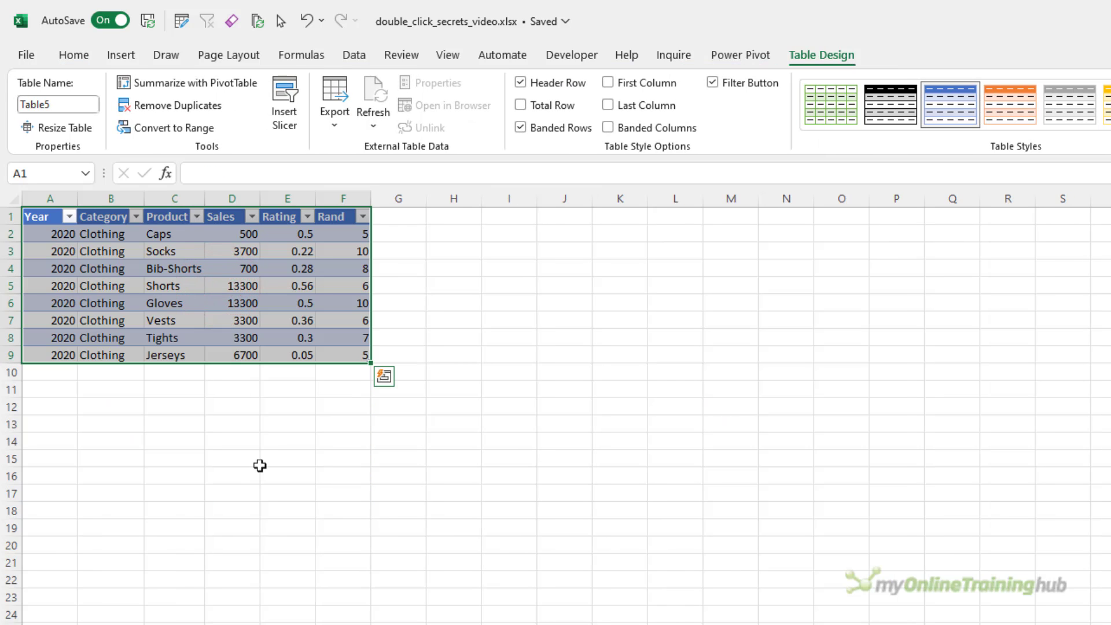
{"action": "left_click", "coordinate": [231, 234]}
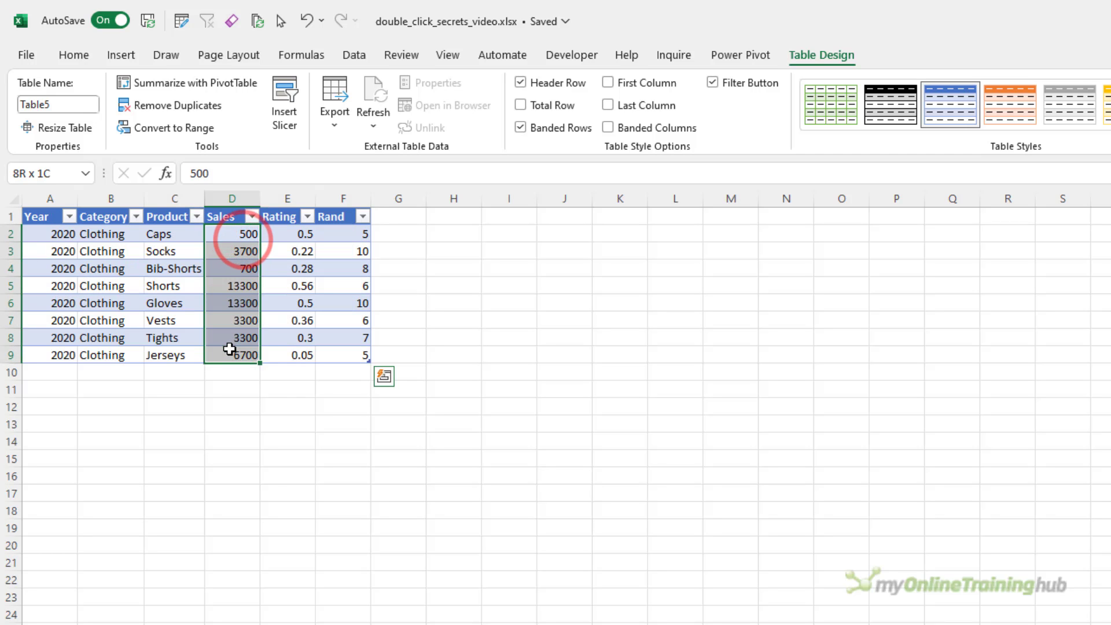
{"action": "left_click", "coordinate": [232, 233]}
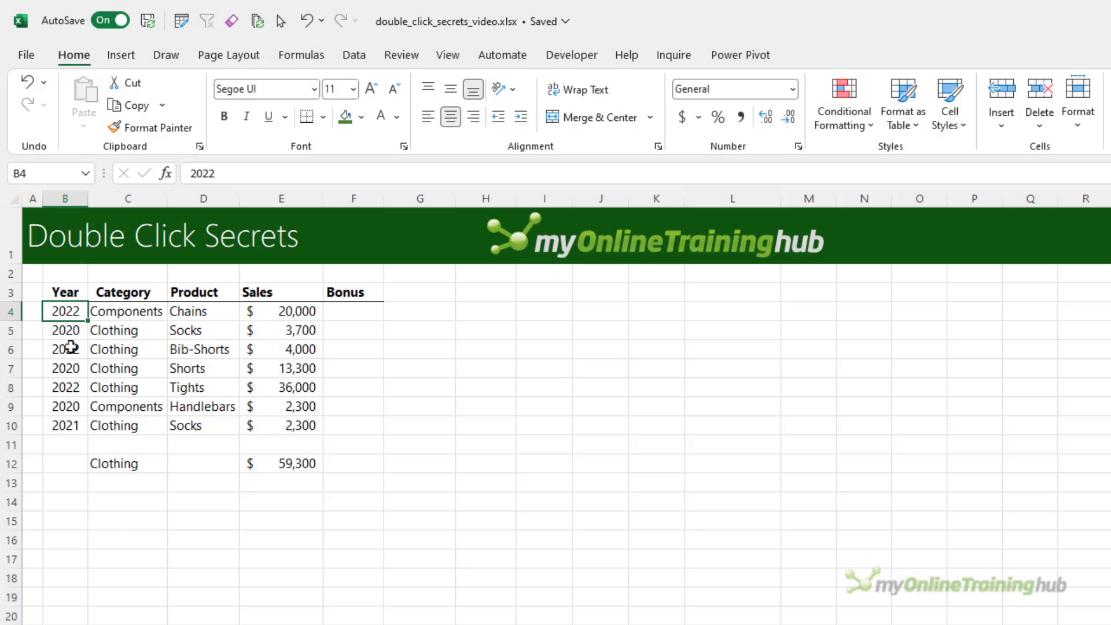
{"action": "mouse_move", "coordinate": [62, 324]}
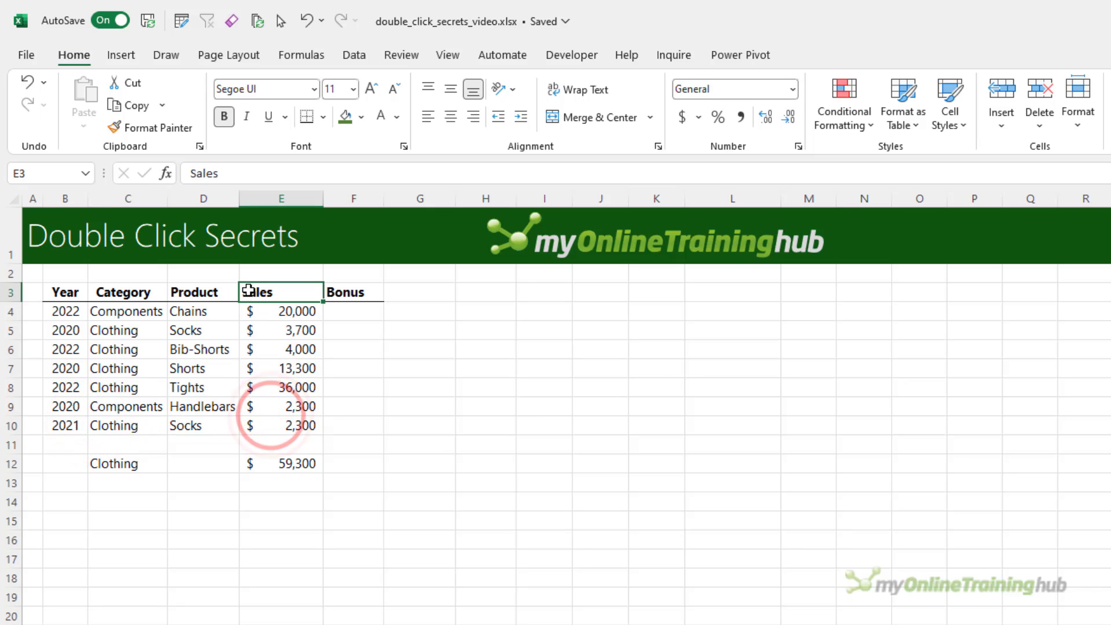
- Select the Year column from its heading down to the last record via its bottom edge
{"action": "left_click", "coordinate": [64, 292]}
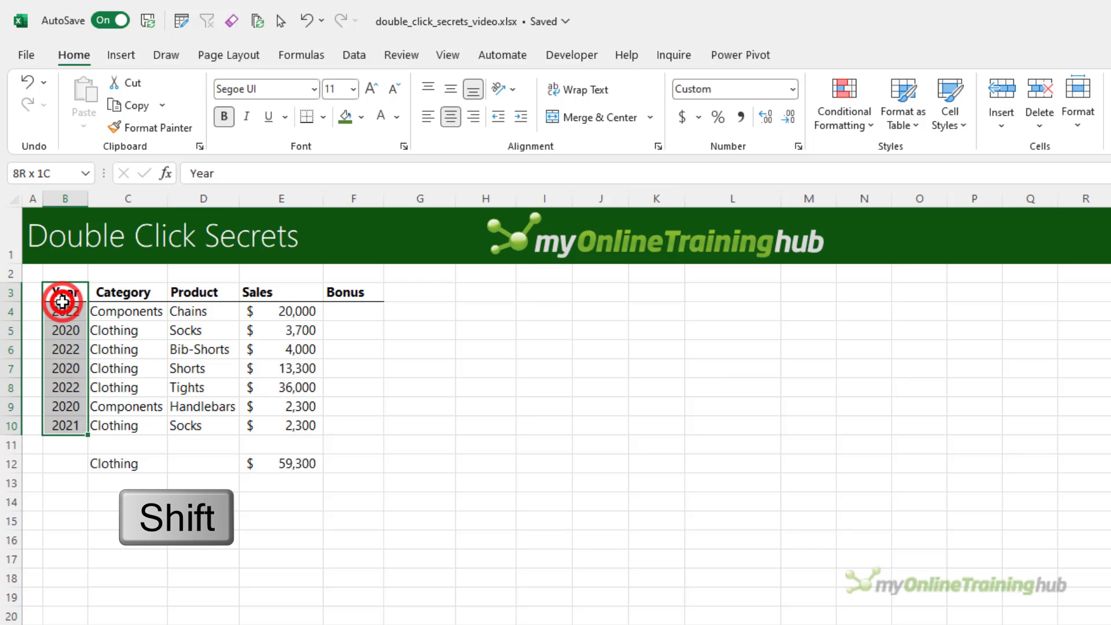
{"action": "double_click", "coordinate": [65, 302]}
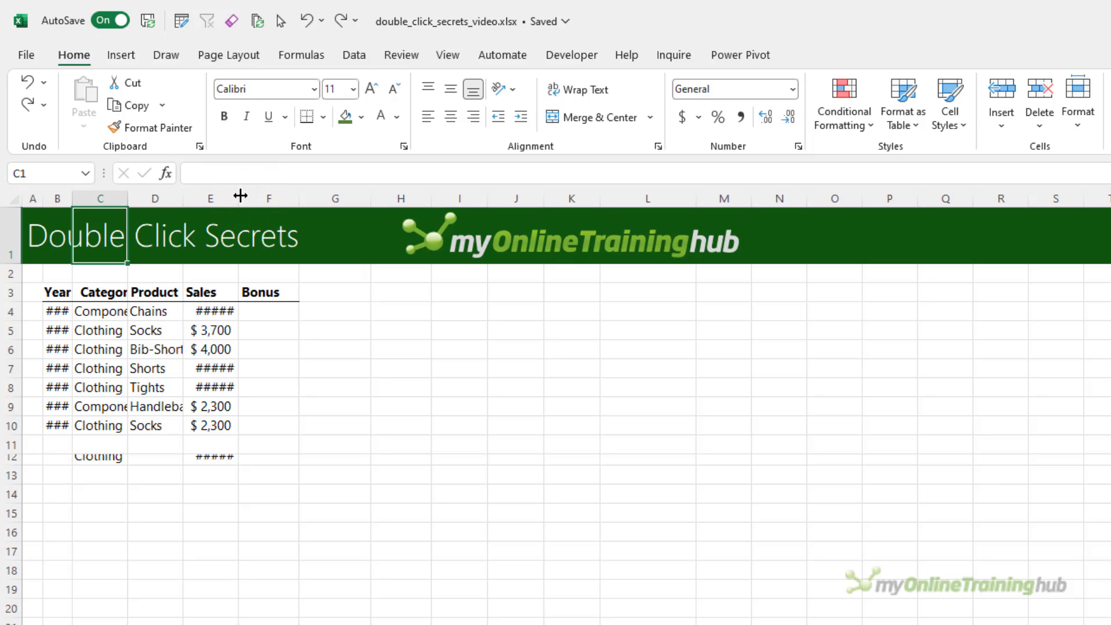
- Autofit the Sales column, then every column, and start the bonus formula =IF(E4>10000
{"action": "double_click", "coordinate": [237, 198]}
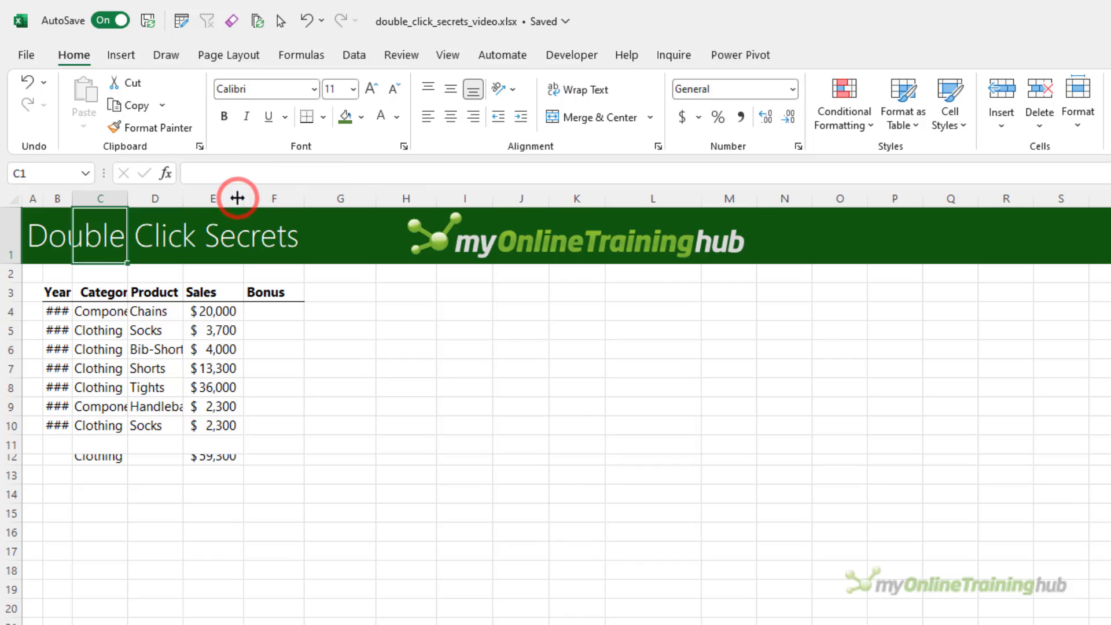
{"action": "left_click", "coordinate": [14, 199]}
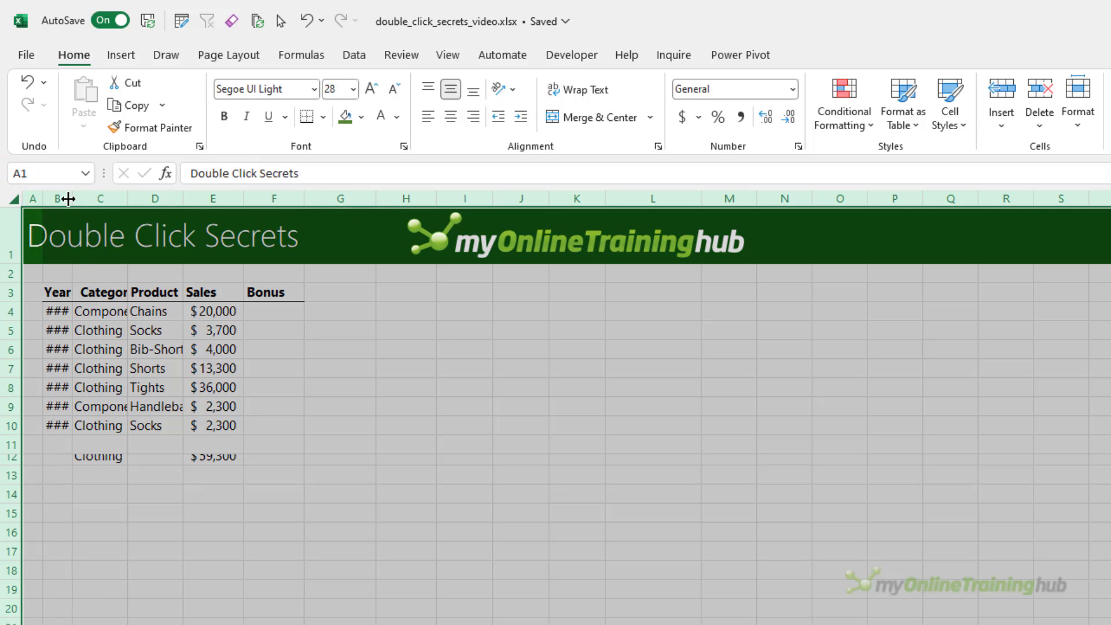
{"action": "double_click", "coordinate": [68, 198]}
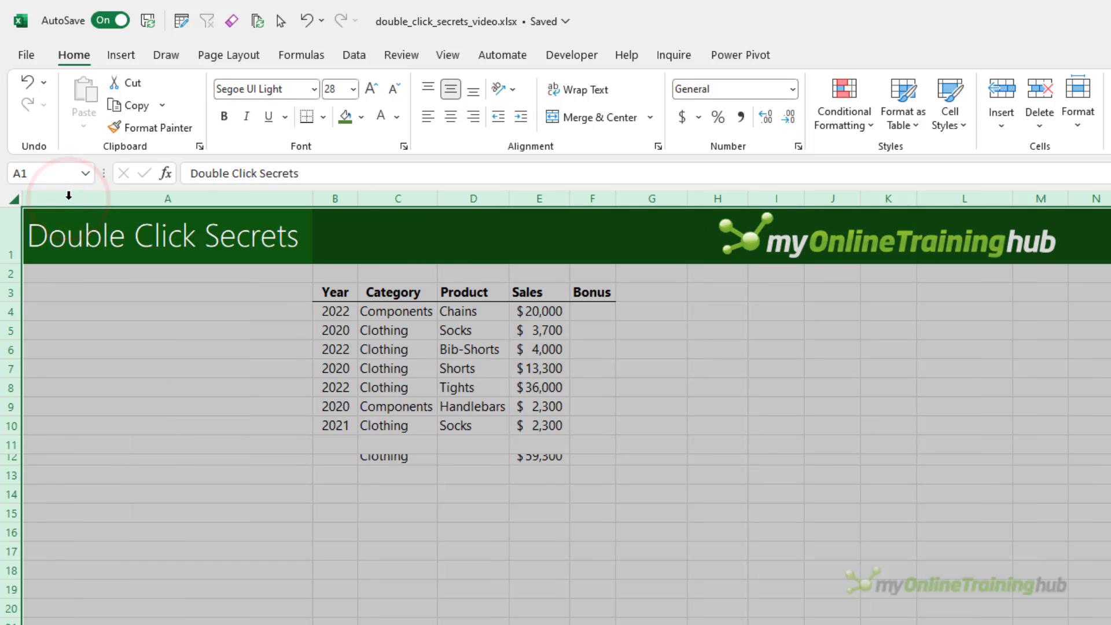
{"action": "mouse_move", "coordinate": [5, 464]}
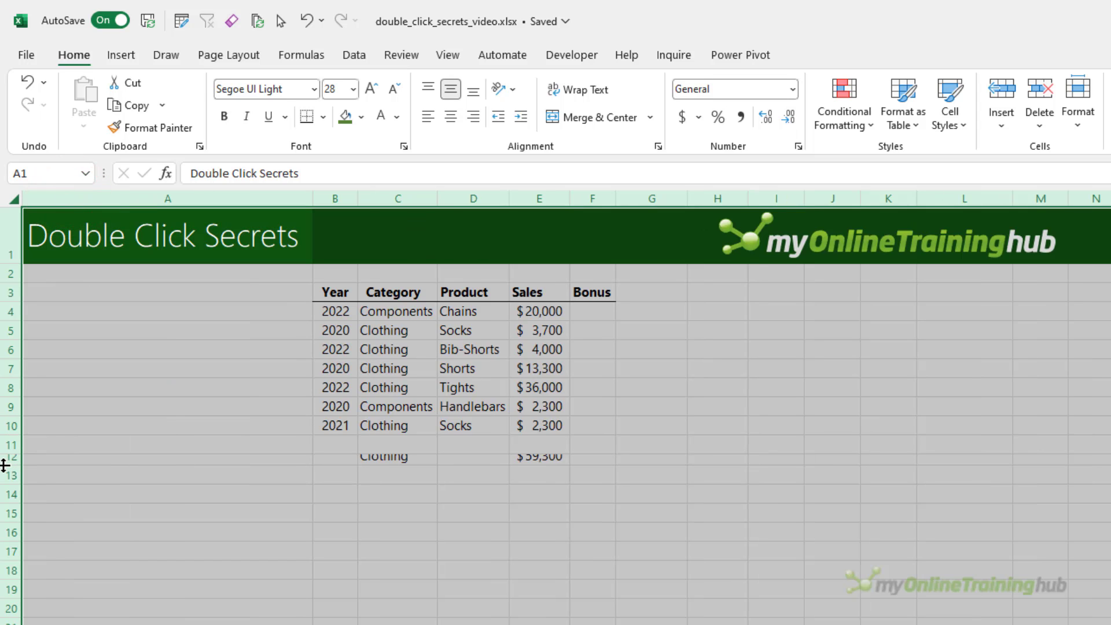
{"action": "type", "text": "=IF(E4>10000"}
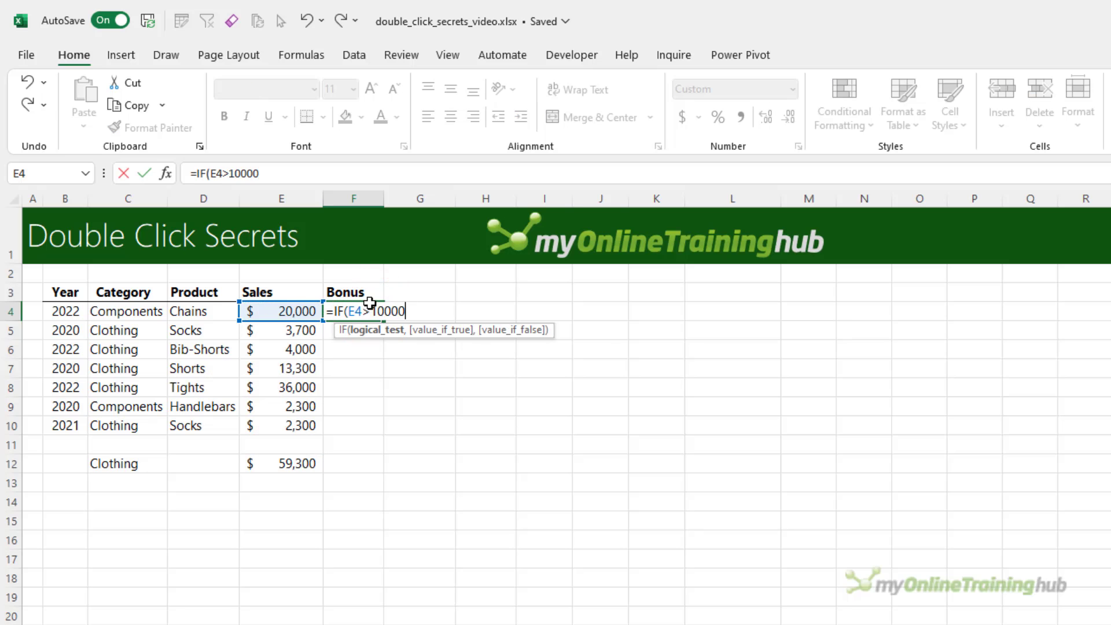
- Enter =IF(E4>10000,E4*1.1,0) in F4 and fill it down to the last record
{"action": "key", "text": "Enter"}
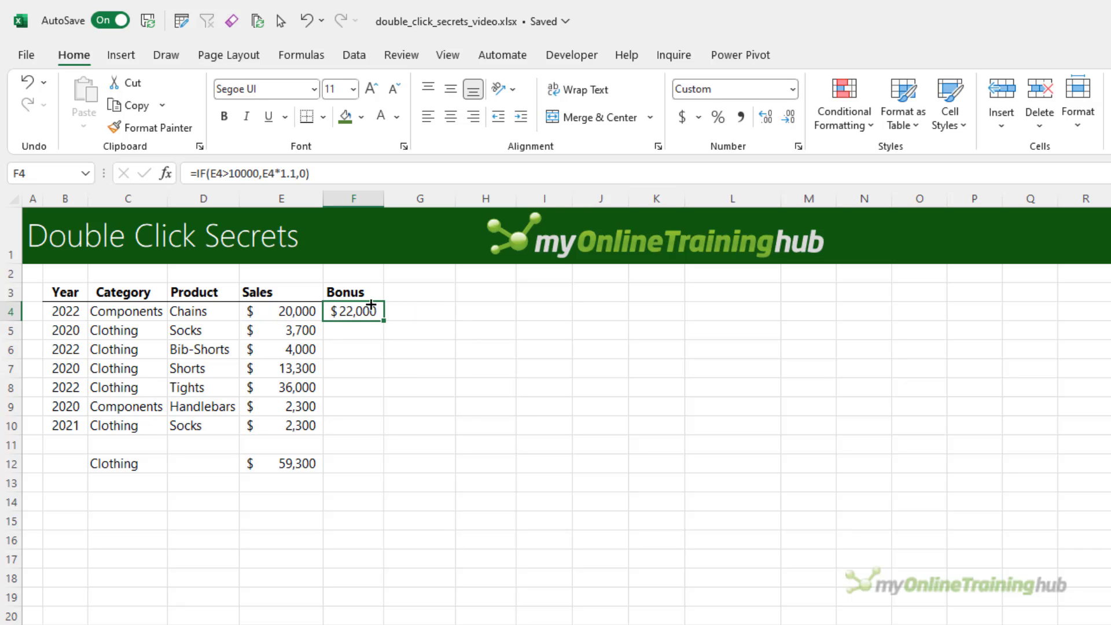
{"action": "double_click", "coordinate": [382, 320]}
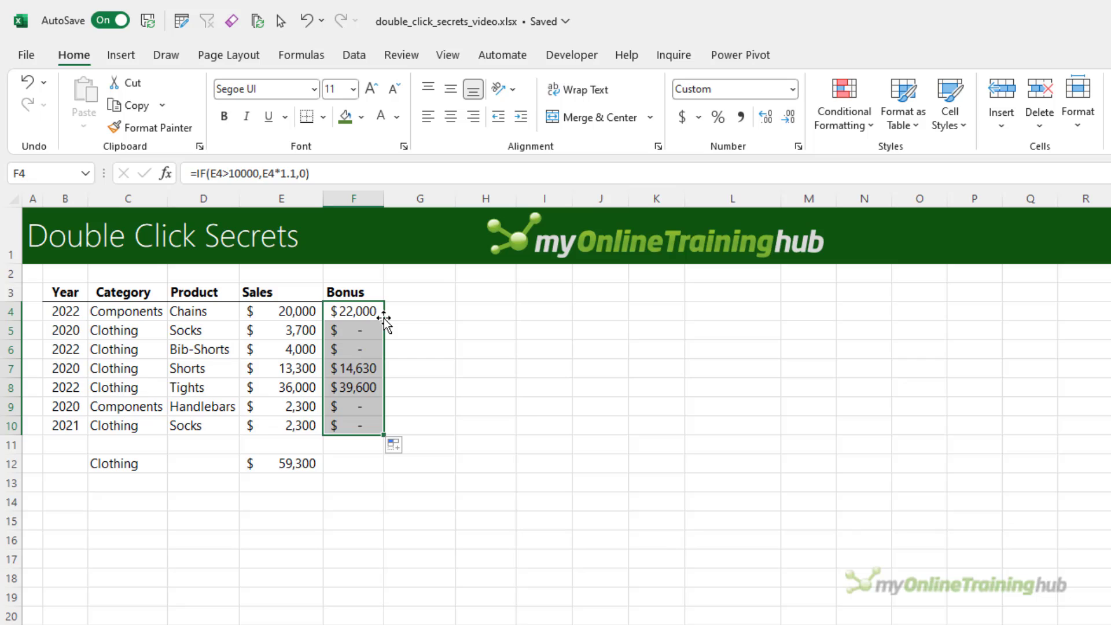
{"action": "mouse_move", "coordinate": [298, 310]}
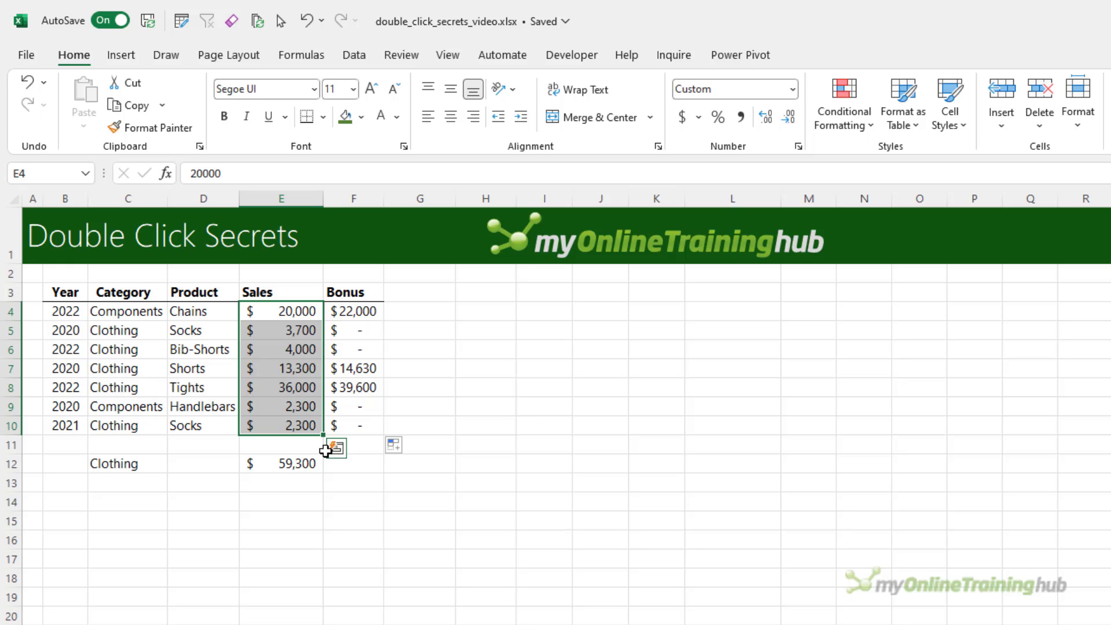
{"action": "left_click", "coordinate": [65, 330]}
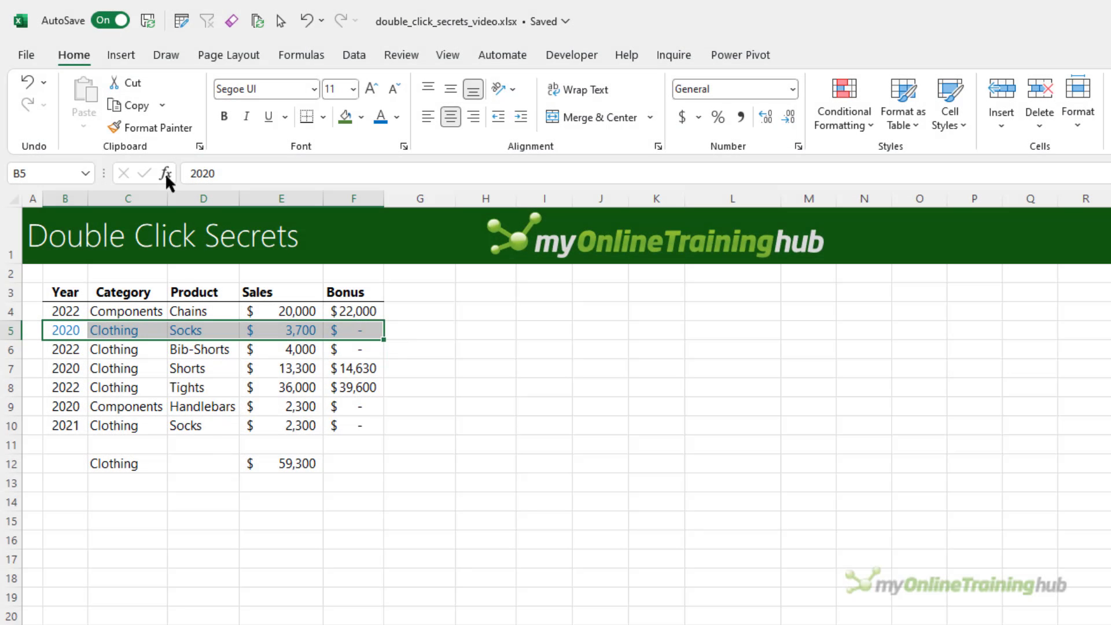
- Paint the 2020 Socks row's blue formatting onto rows 6–8 and the 2021 Socks row with Format Painter
{"action": "left_click", "coordinate": [151, 127]}
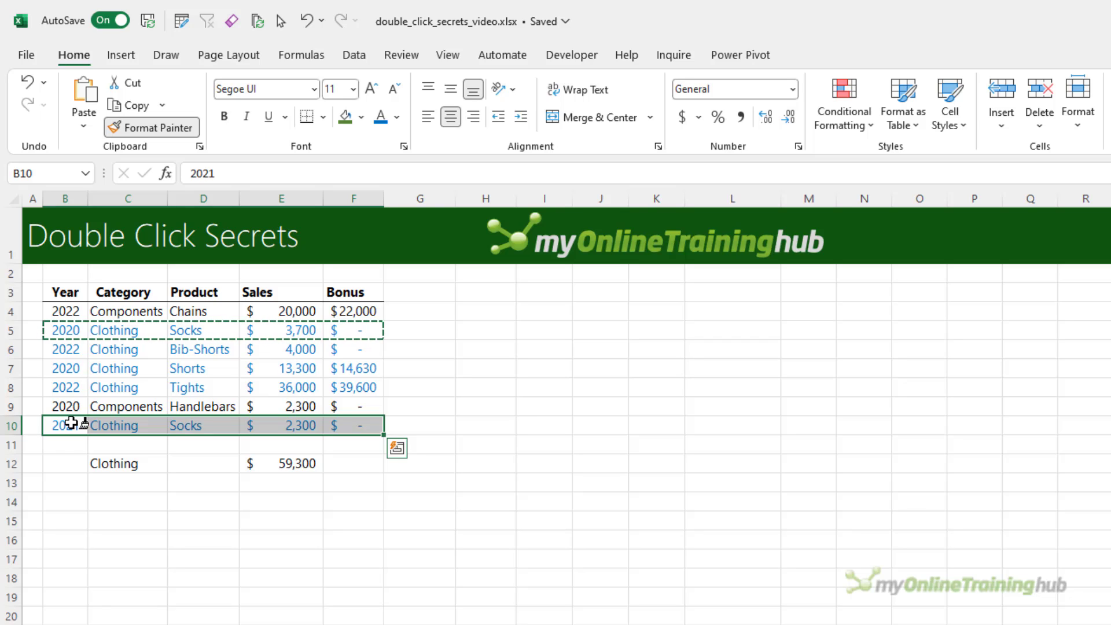
{"action": "key", "text": "Escape"}
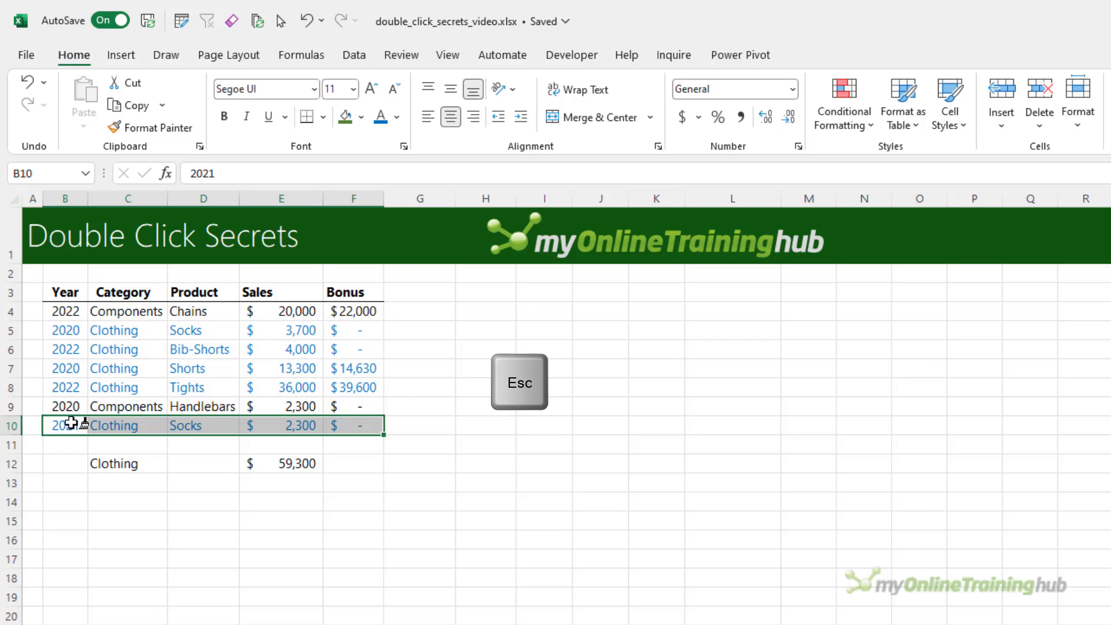